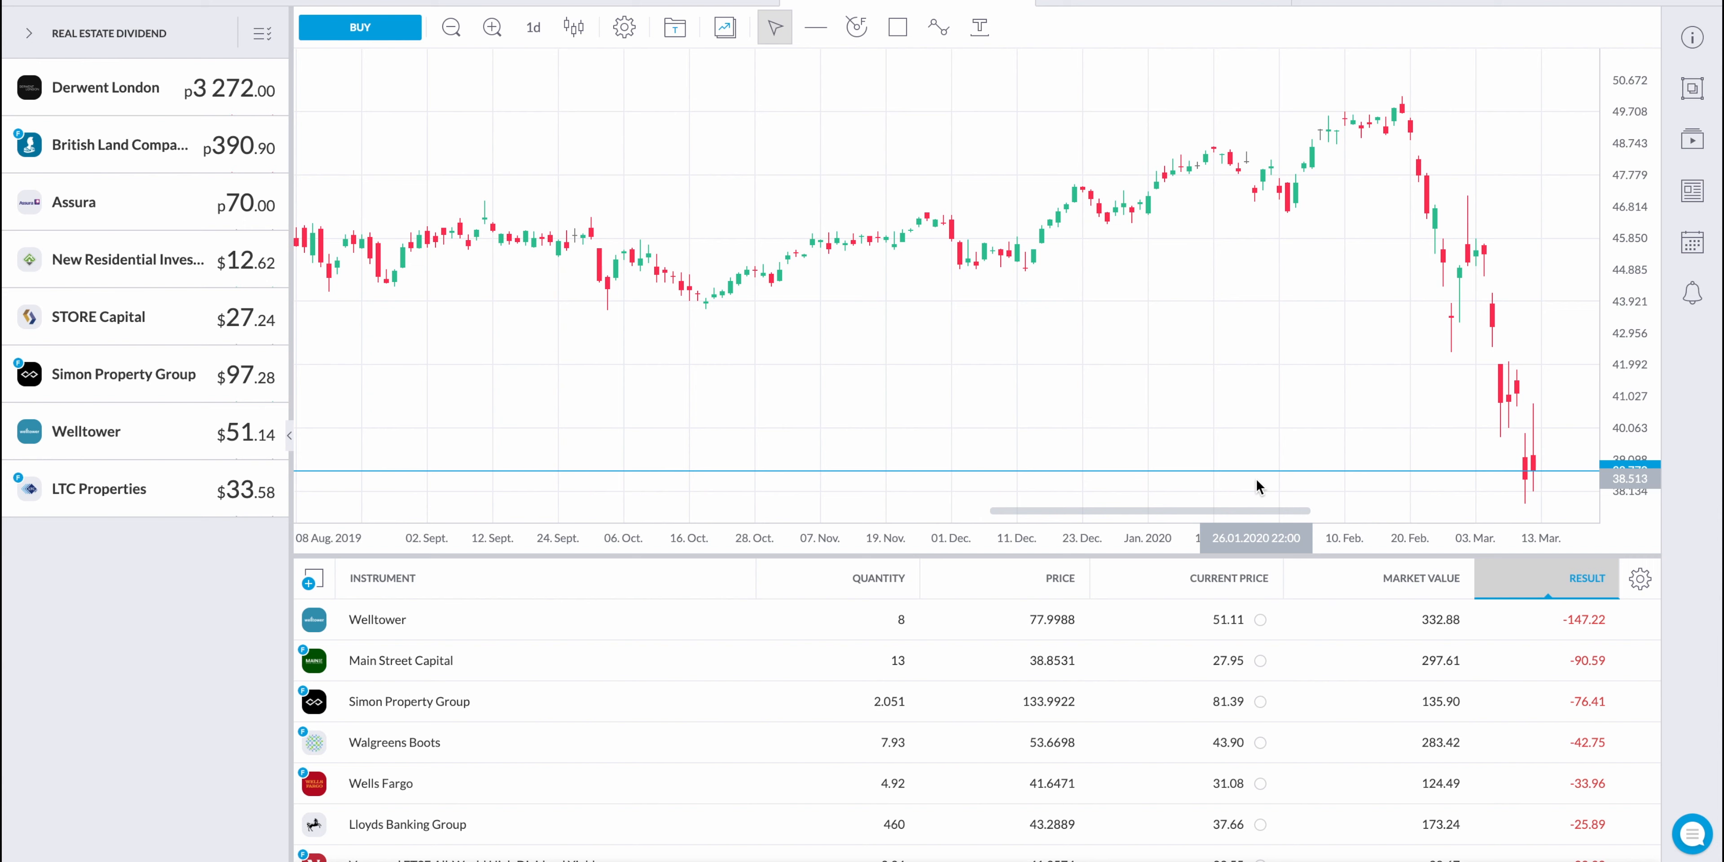
{"action": "mouse_move", "coordinate": [1132, 437]}
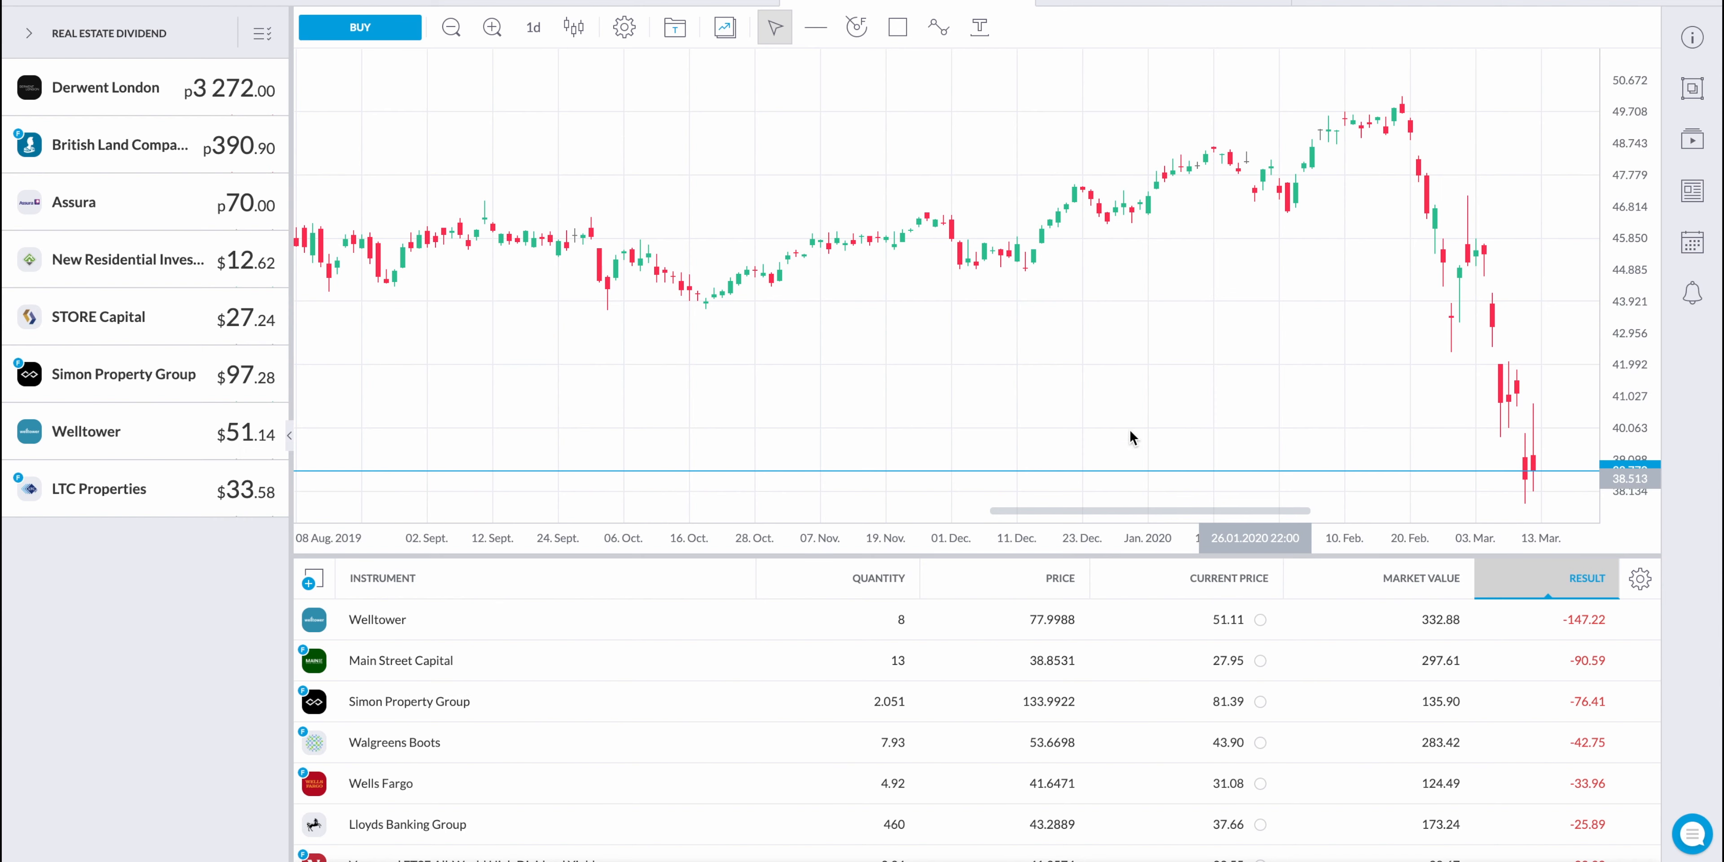
{"action": "mouse_move", "coordinate": [1339, 104]}
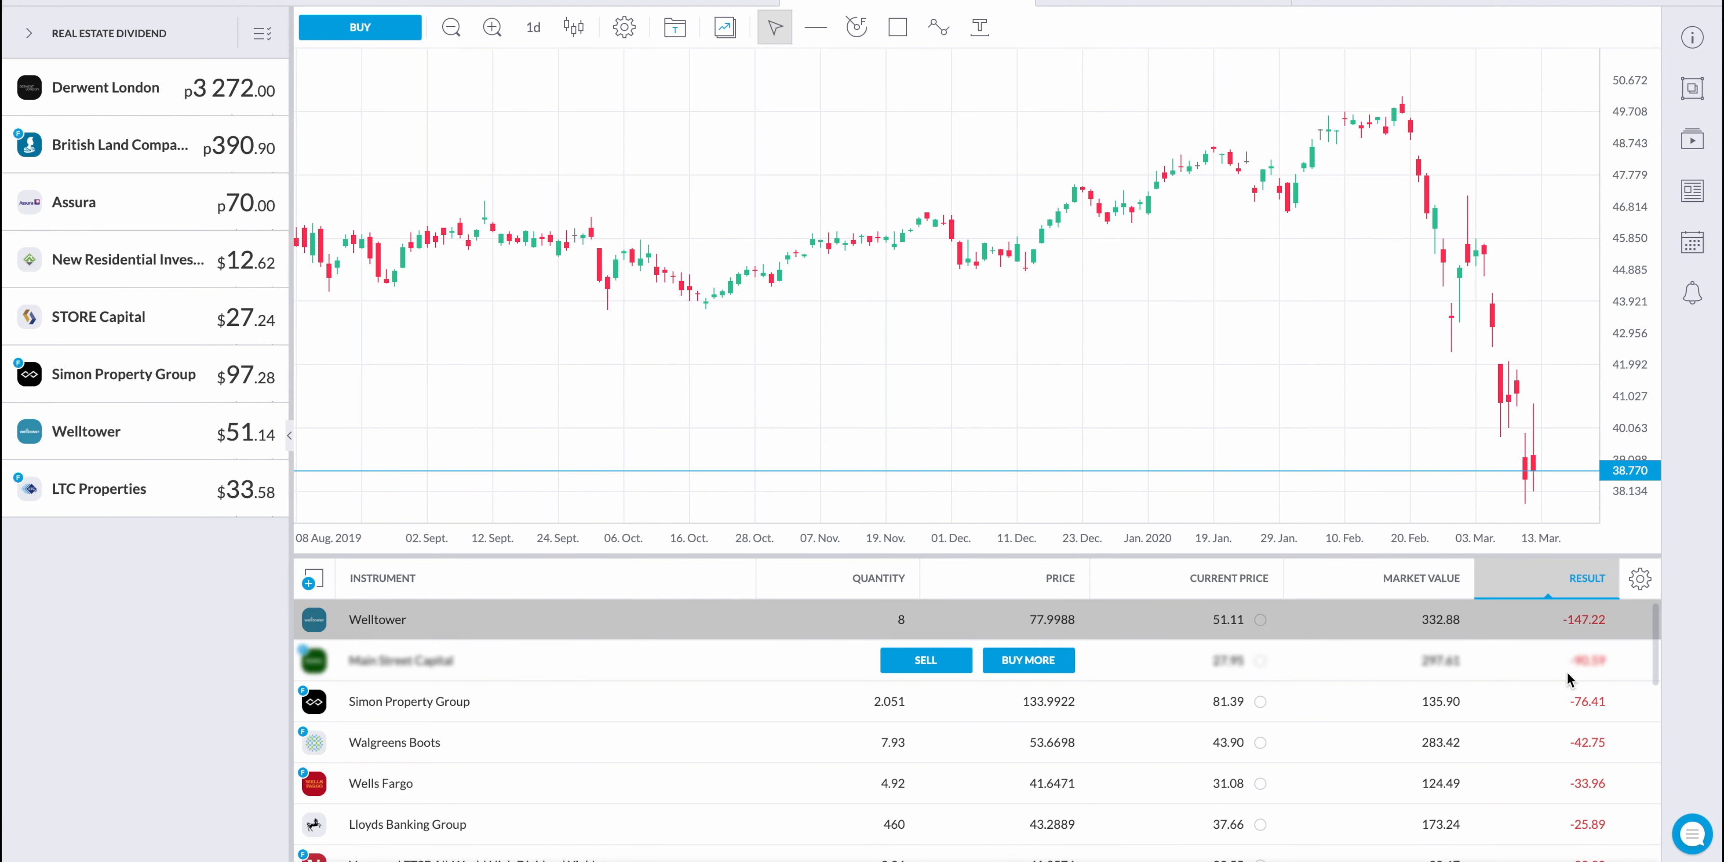
Scroll through the All instruments search results to reach the Ryanair listing.
{"action": "scroll", "scroll_direction": "down", "scroll_amount": 3}
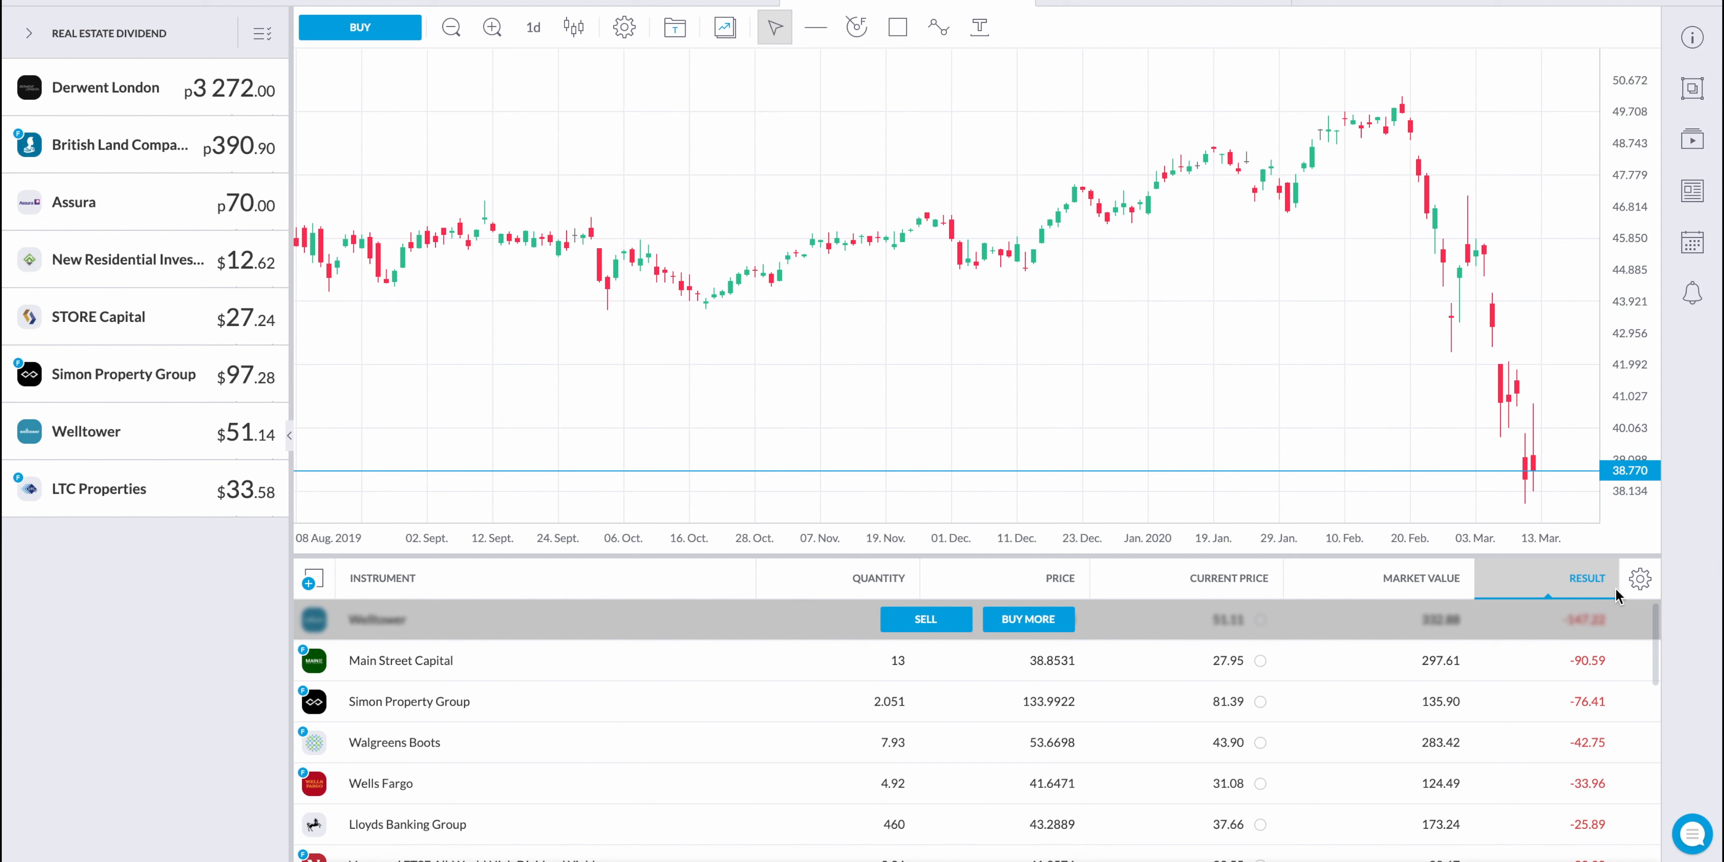
{"action": "mouse_move", "coordinate": [1616, 593]}
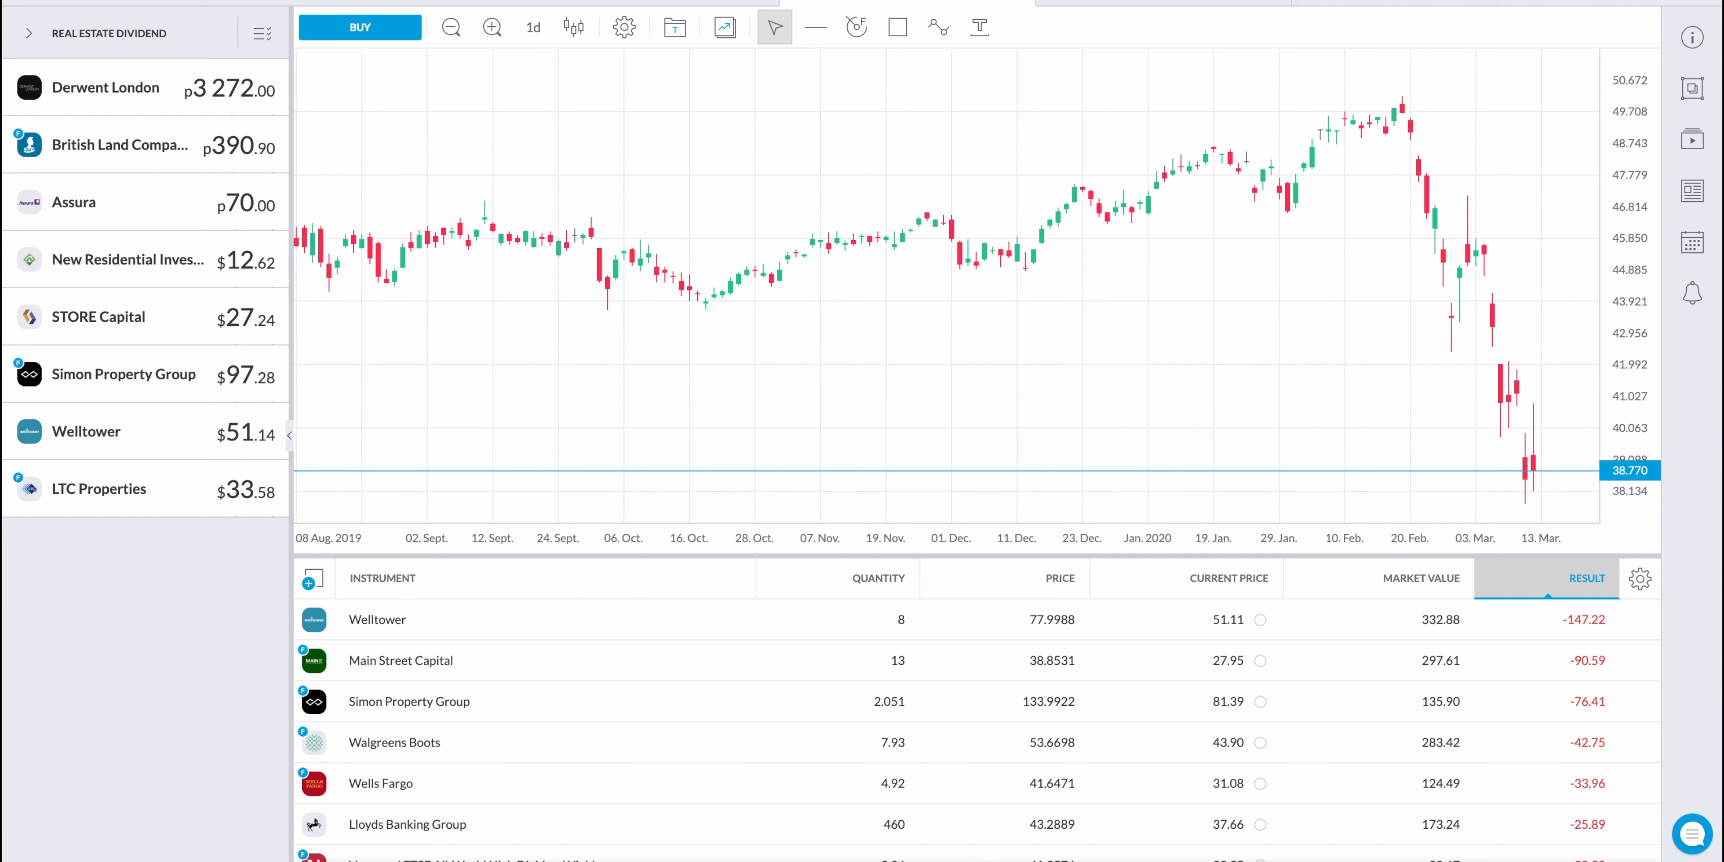
{"action": "mouse_move", "coordinate": [1106, 146]}
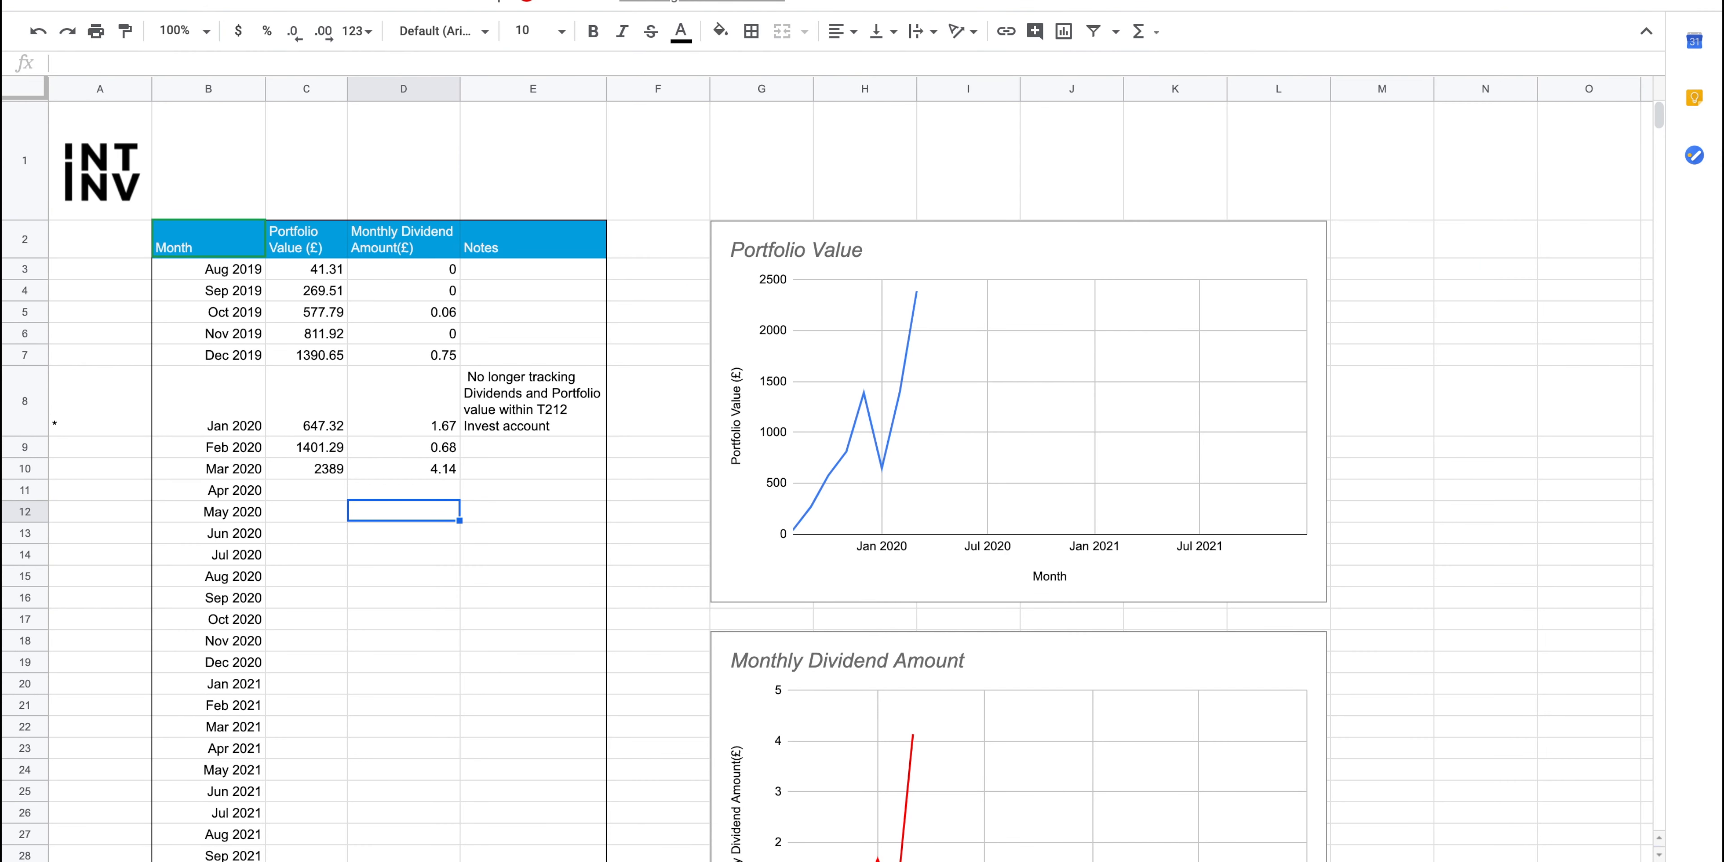
{"action": "mouse_move", "coordinate": [325, 207]}
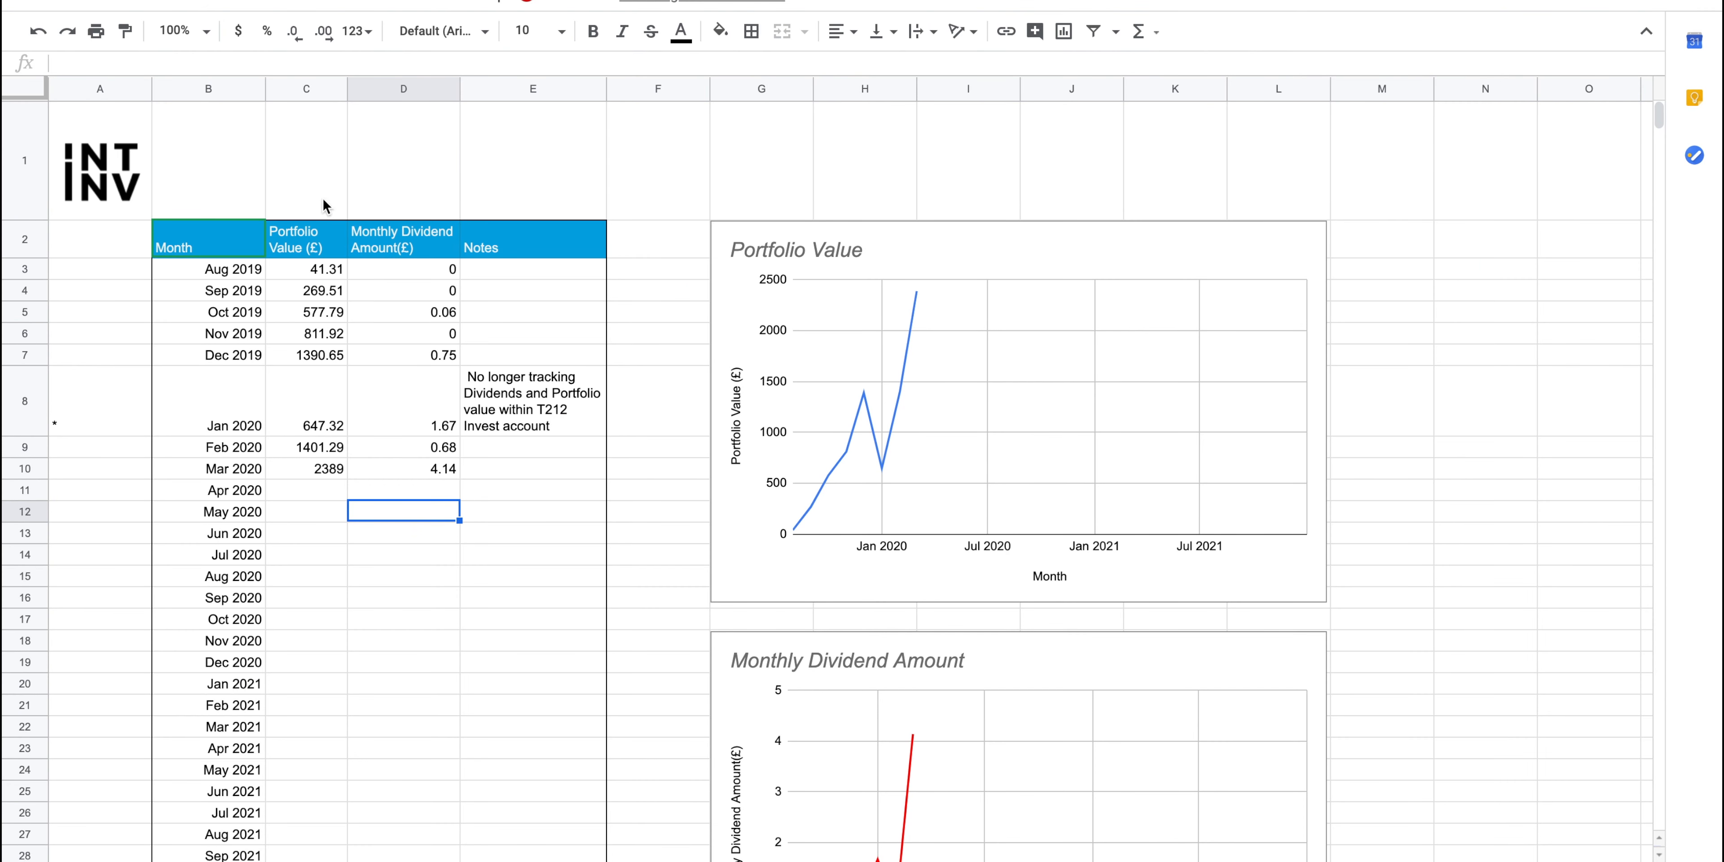
{"action": "mouse_move", "coordinate": [323, 293]}
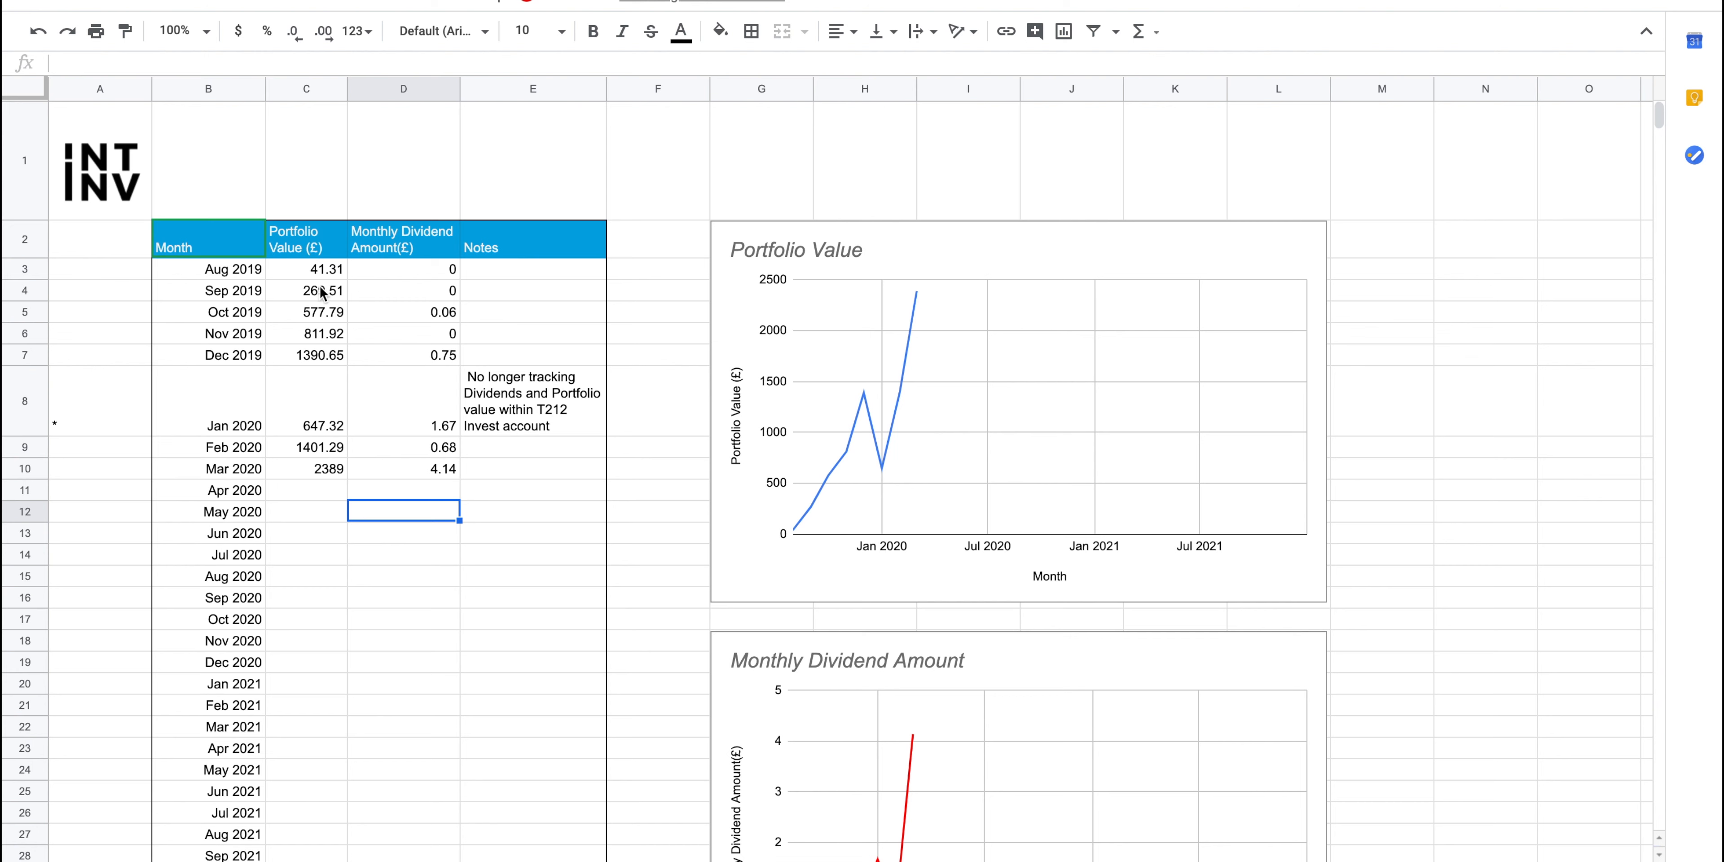
{"action": "mouse_move", "coordinate": [436, 256]}
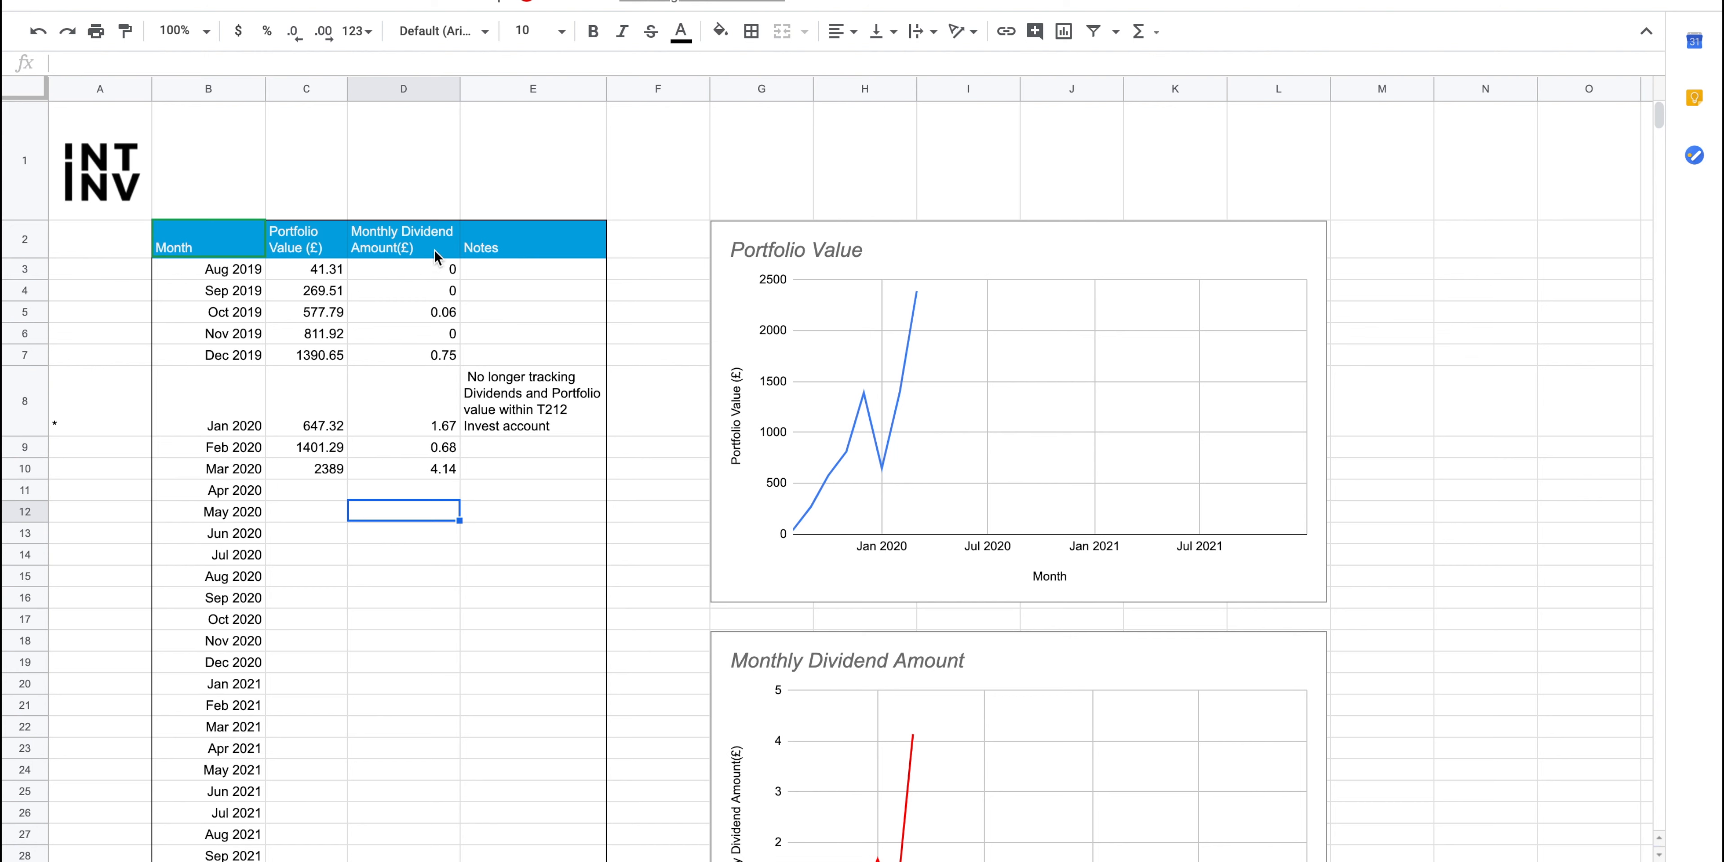
{"action": "mouse_move", "coordinate": [557, 413]}
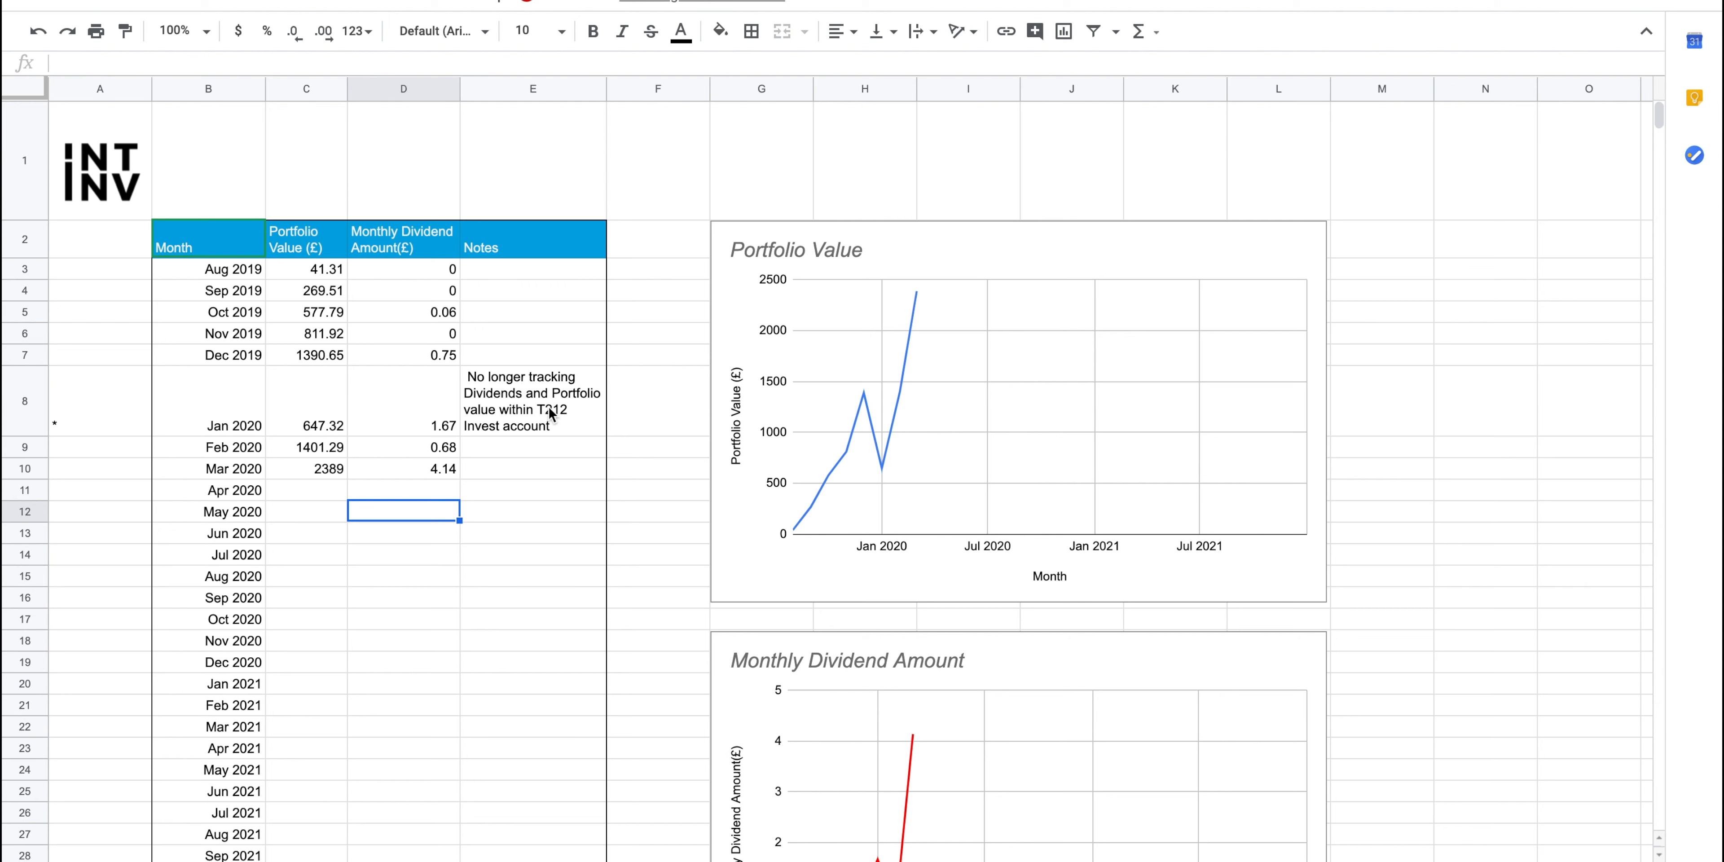
{"action": "mouse_move", "coordinate": [236, 269]}
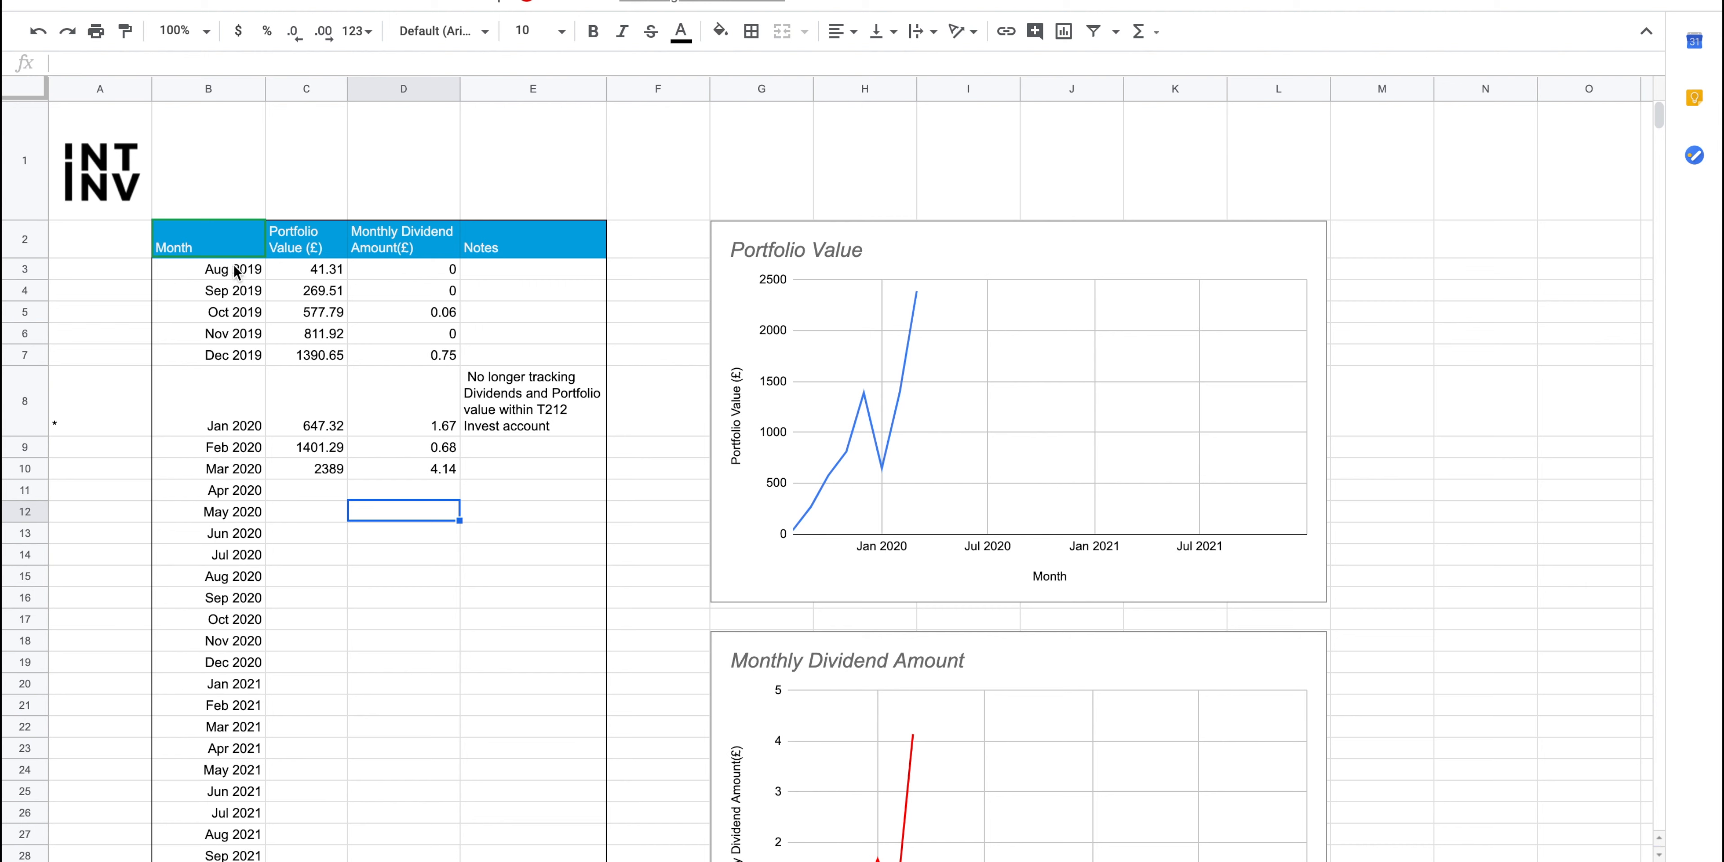
{"action": "mouse_move", "coordinate": [251, 322]}
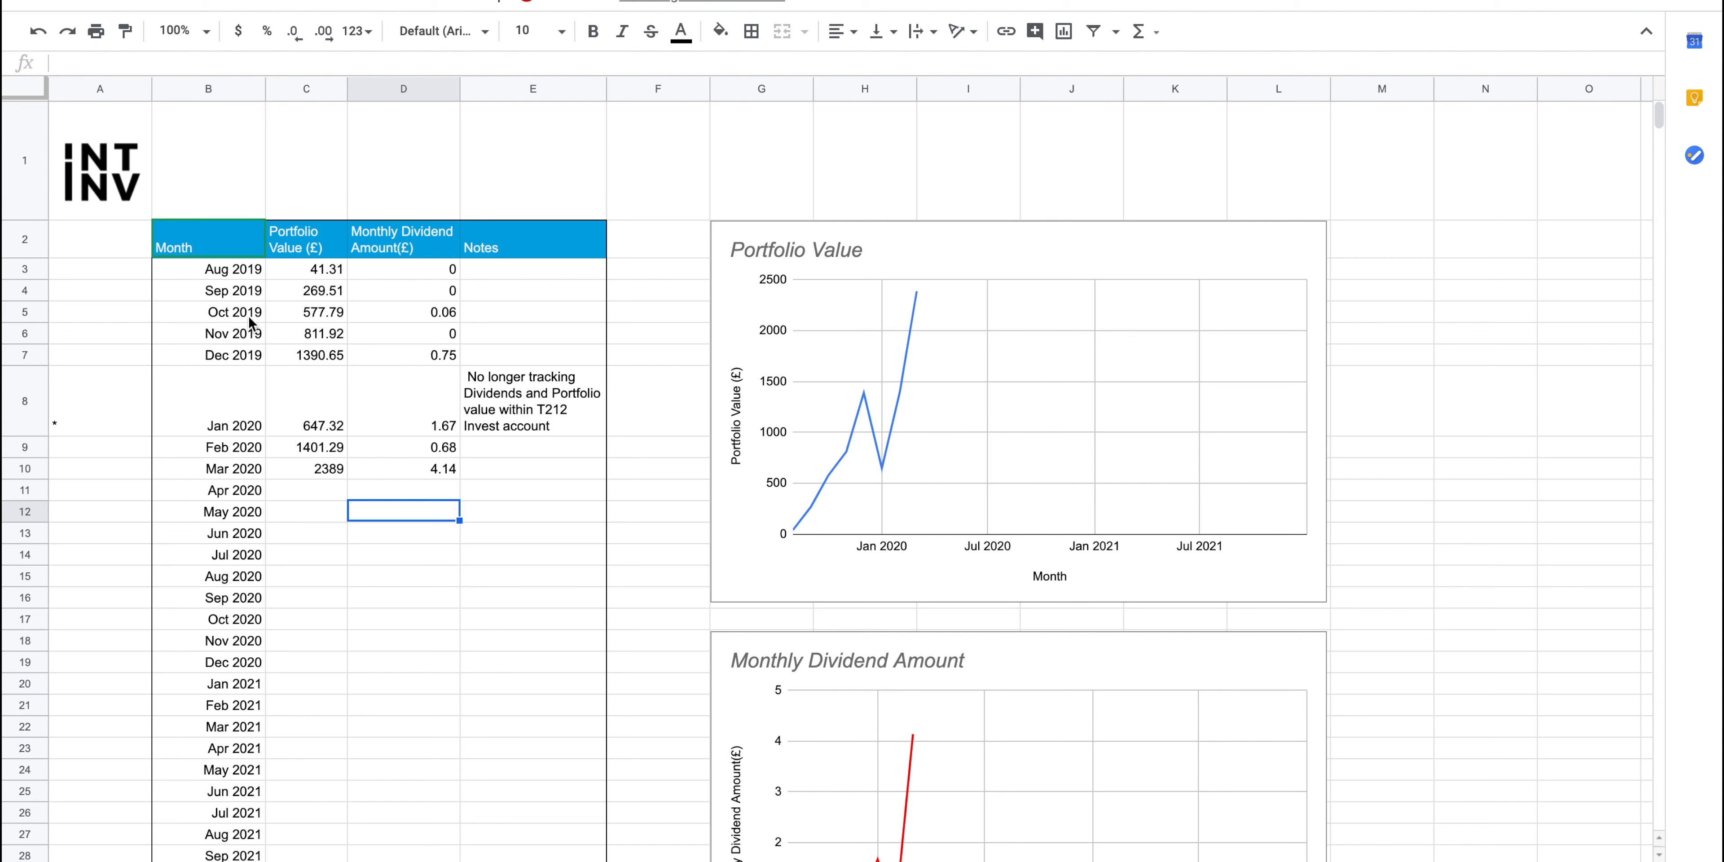
{"action": "mouse_move", "coordinate": [277, 413]}
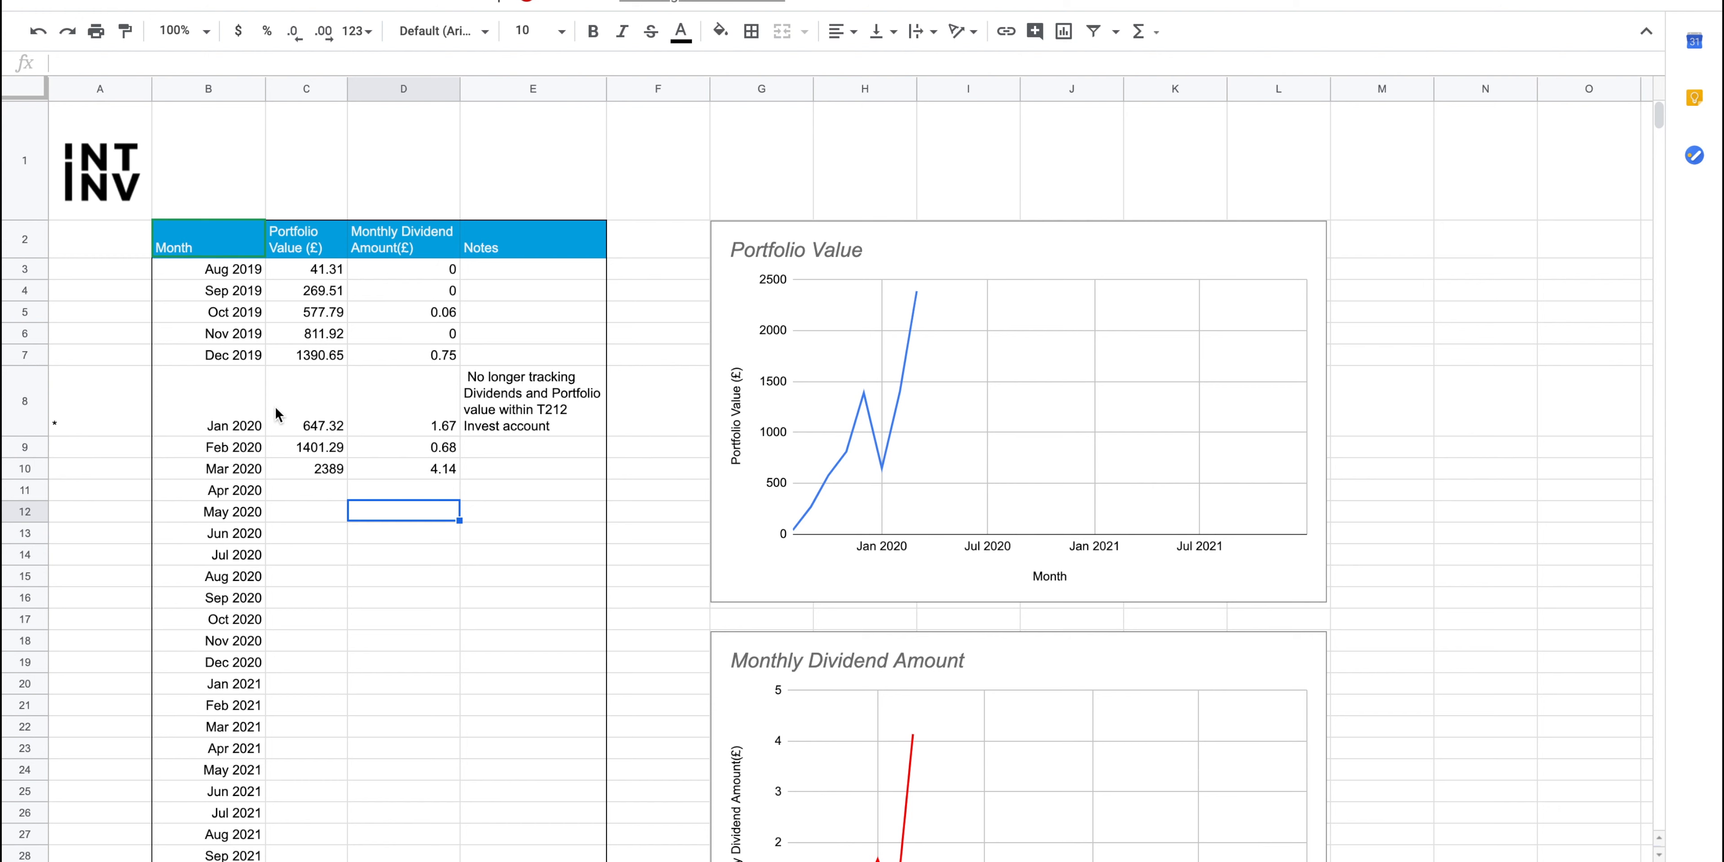
{"action": "mouse_move", "coordinate": [387, 411]}
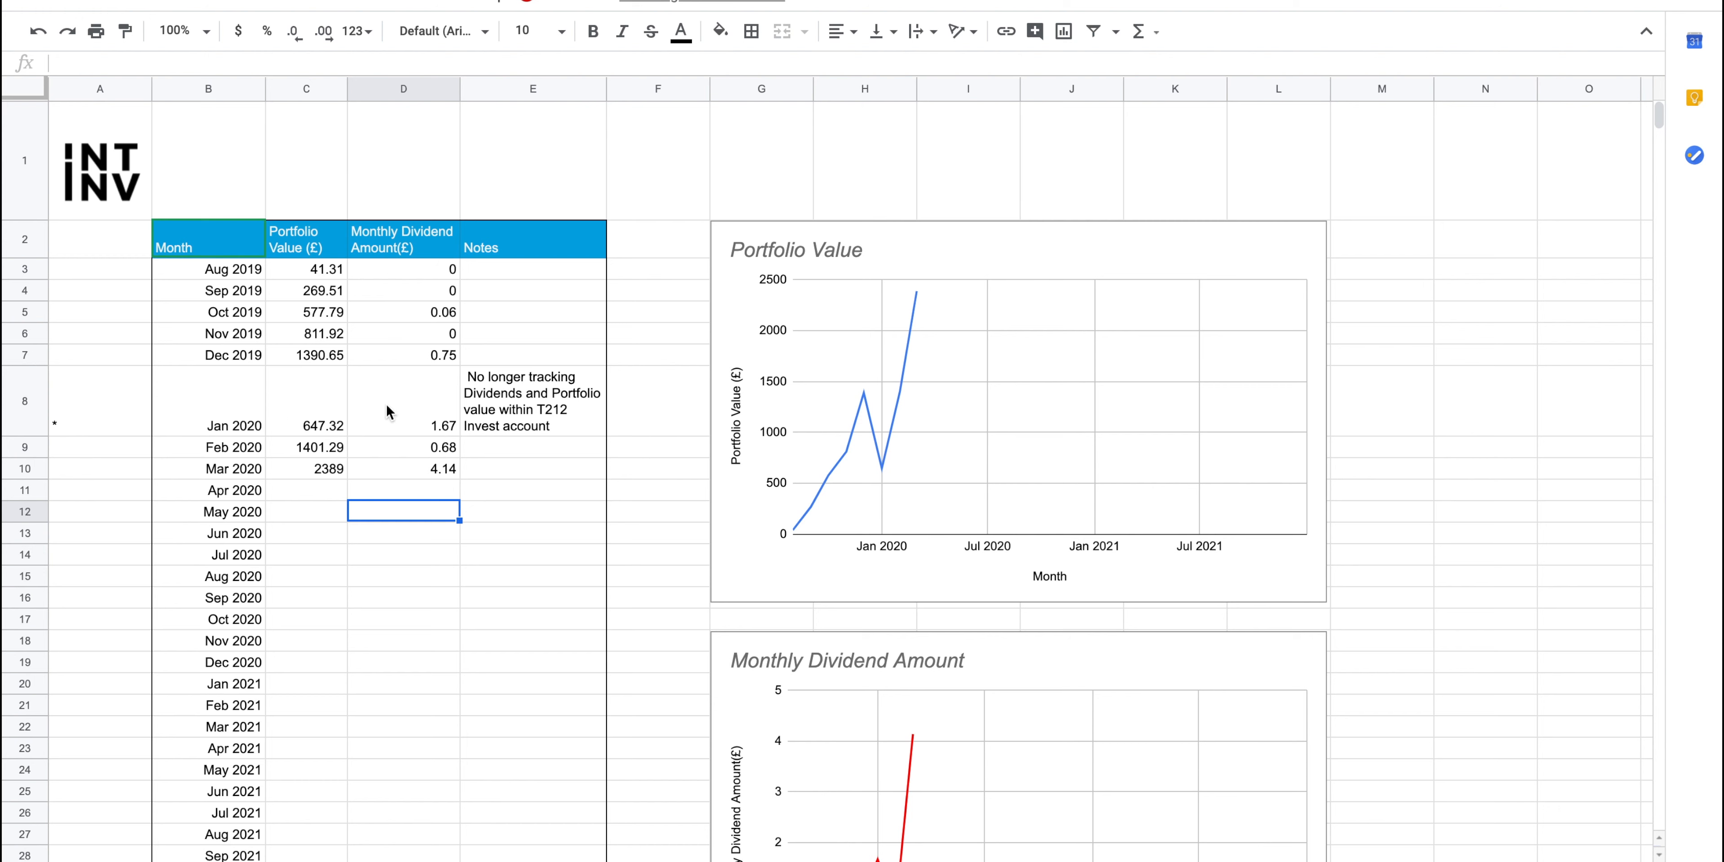
{"action": "mouse_move", "coordinate": [456, 377]}
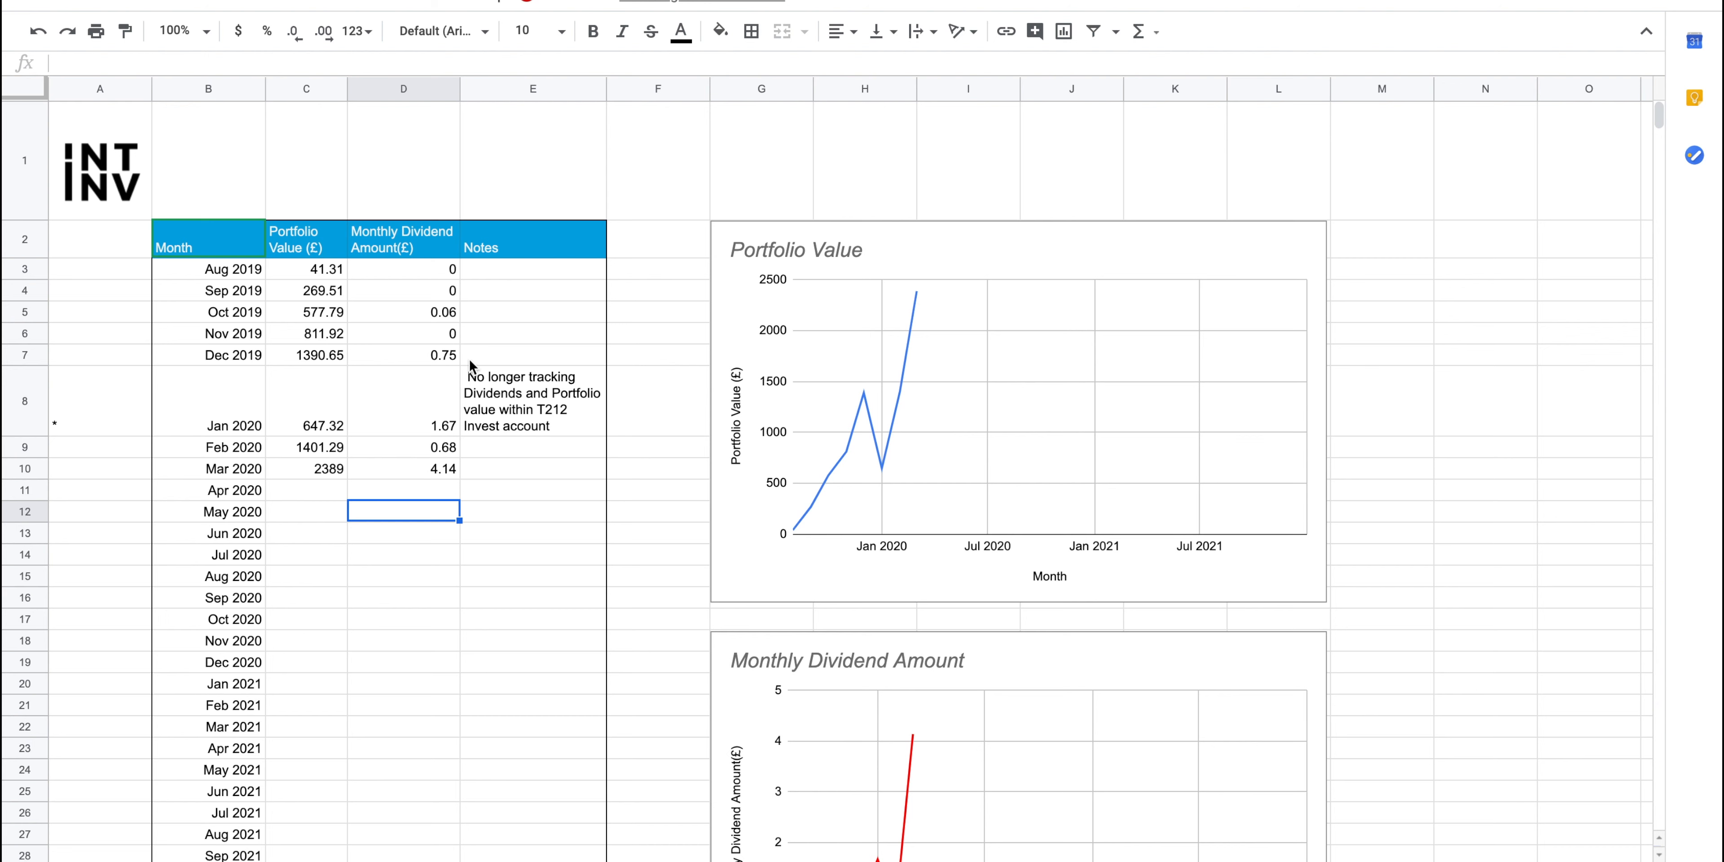
{"action": "mouse_move", "coordinate": [389, 412]}
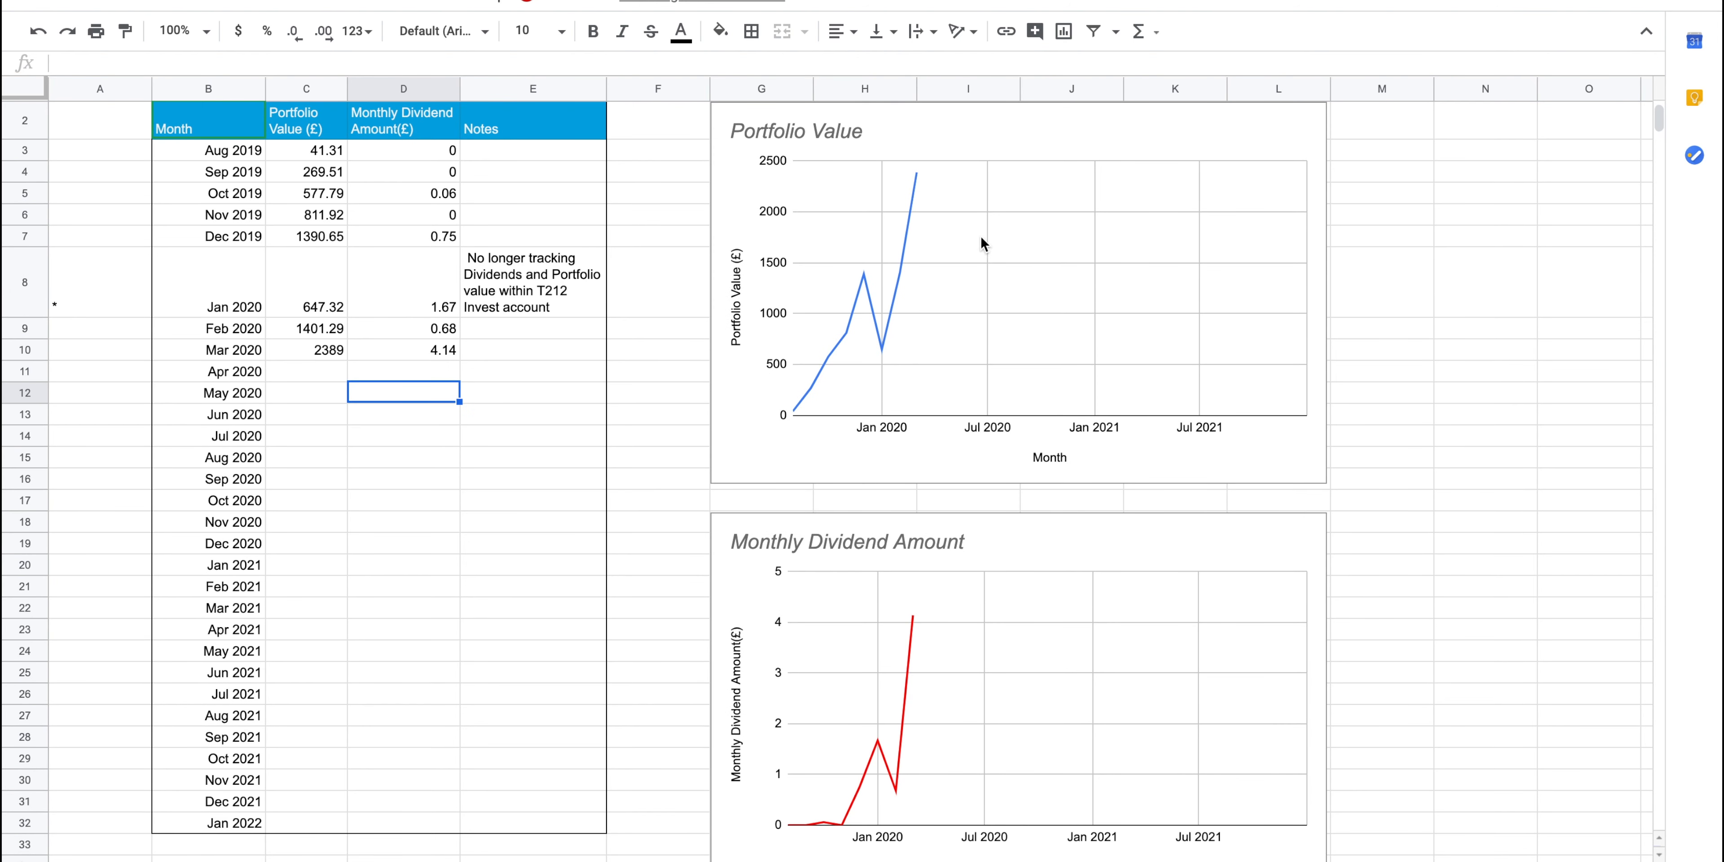
{"action": "mouse_move", "coordinate": [871, 754]}
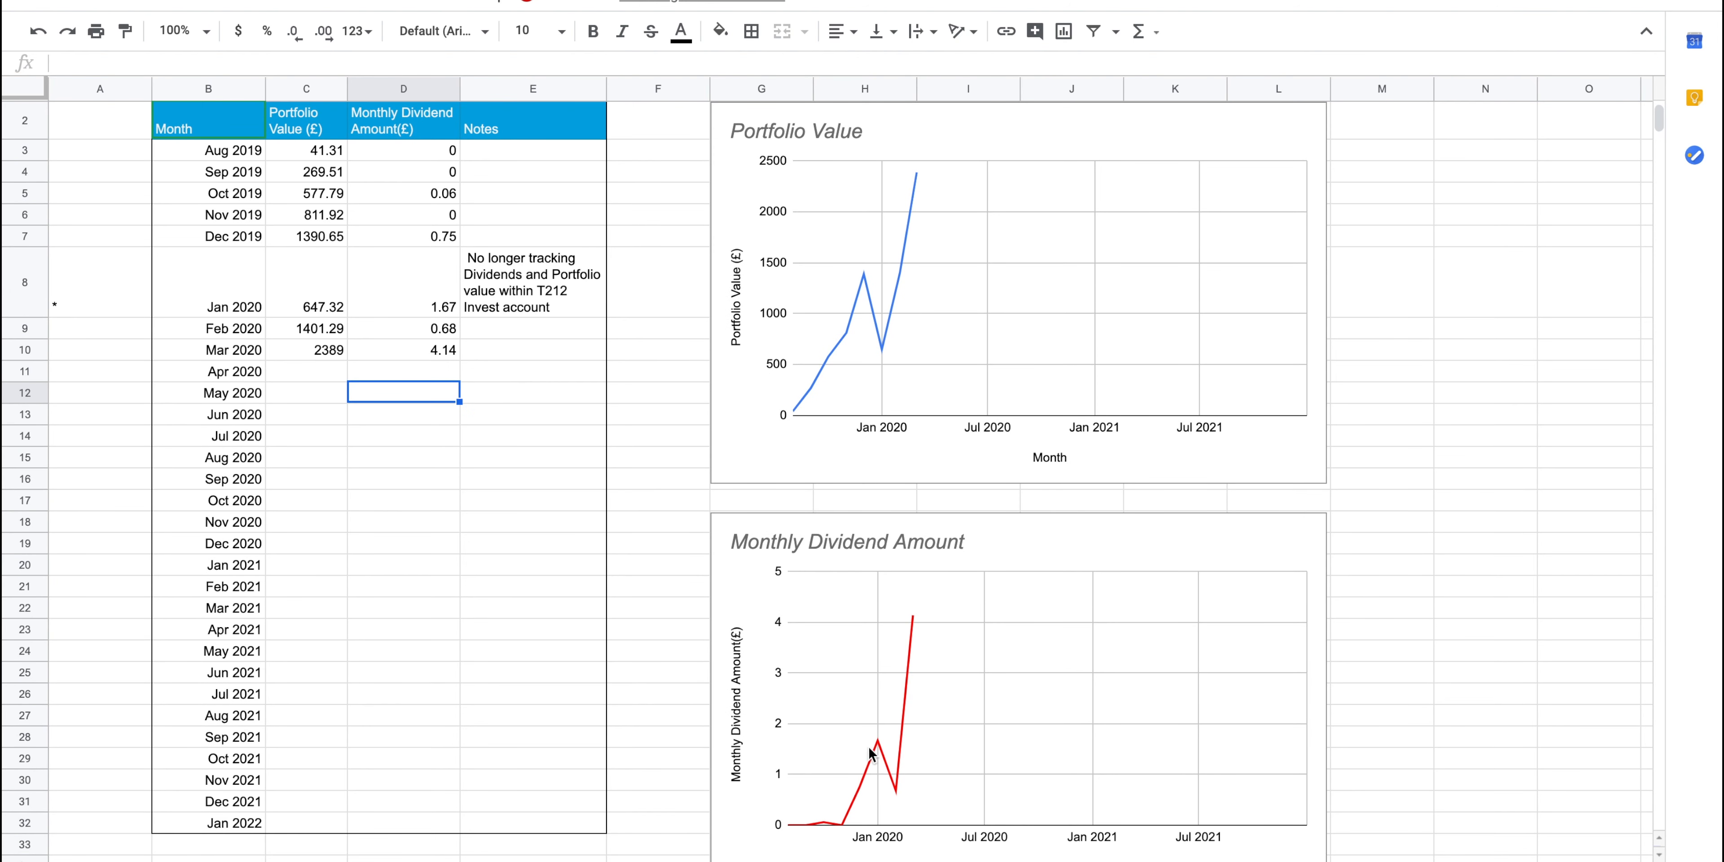
{"action": "mouse_move", "coordinate": [782, 799]}
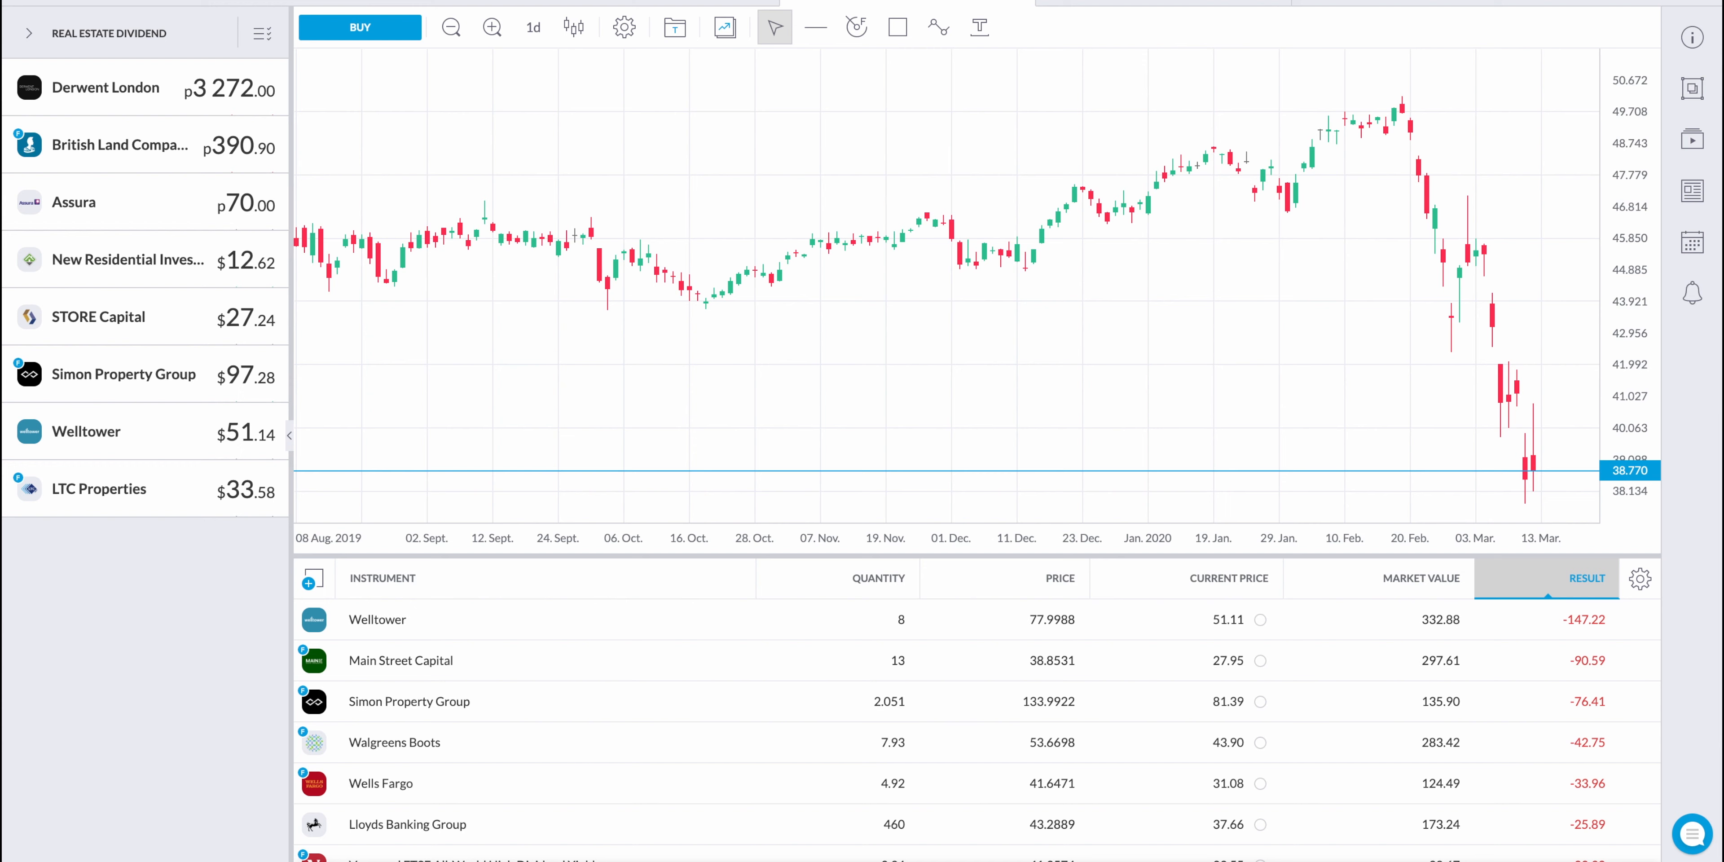
{"action": "mouse_move", "coordinate": [377, 618]}
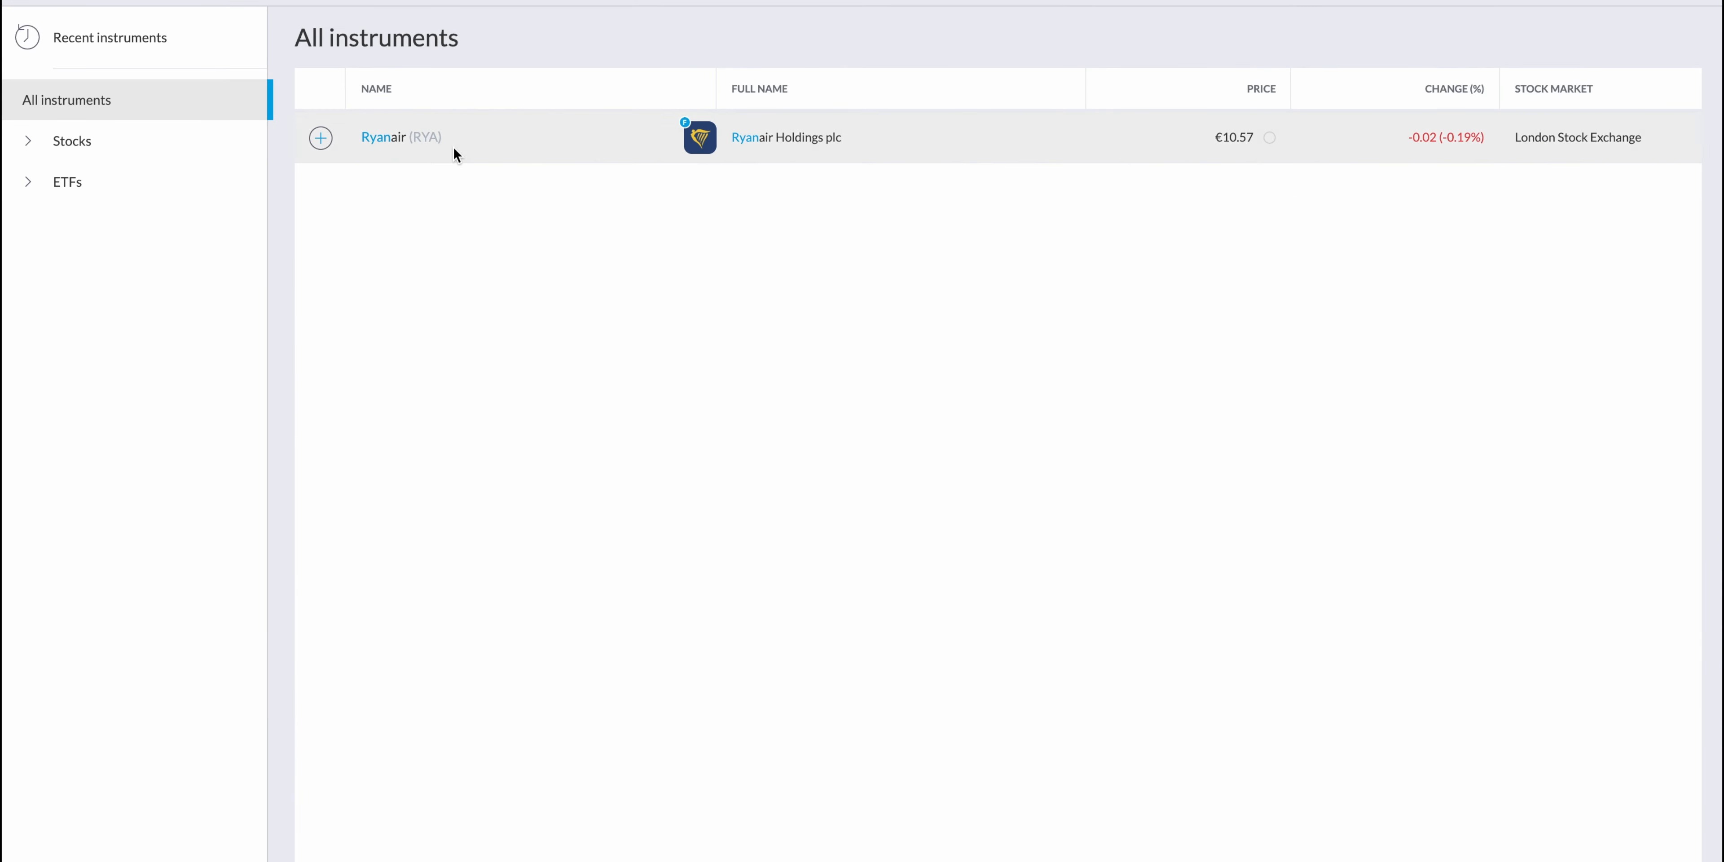
Bring up Ryanair's instrument popup with its February–March 2020 price plunge chart.
{"action": "left_click", "coordinate": [383, 137]}
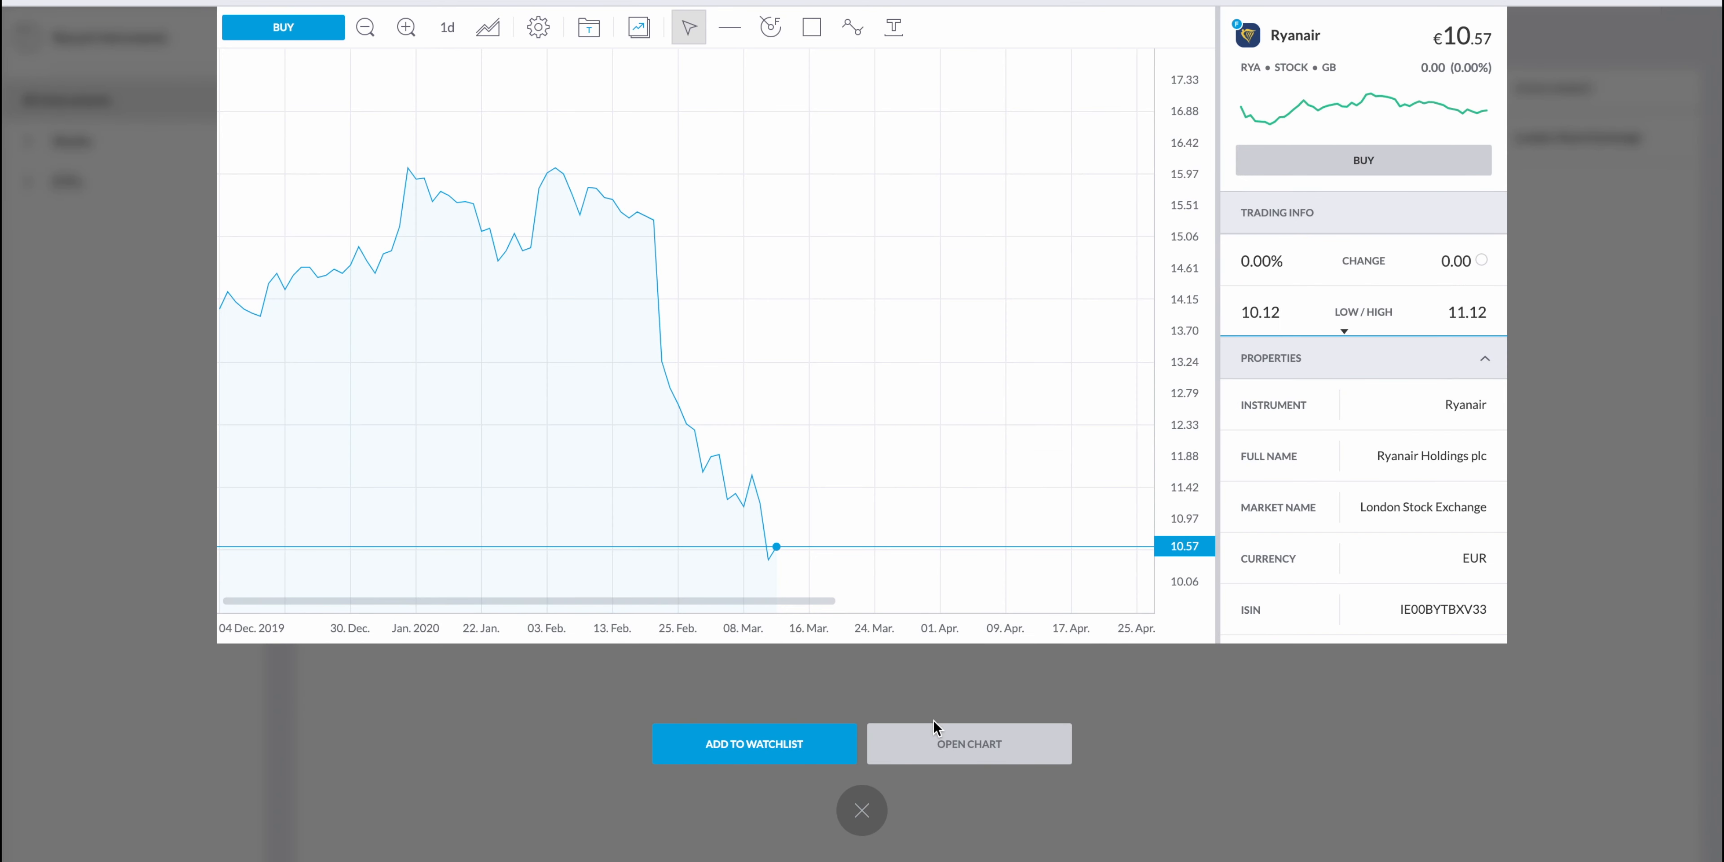
{"action": "left_click", "coordinate": [861, 810]}
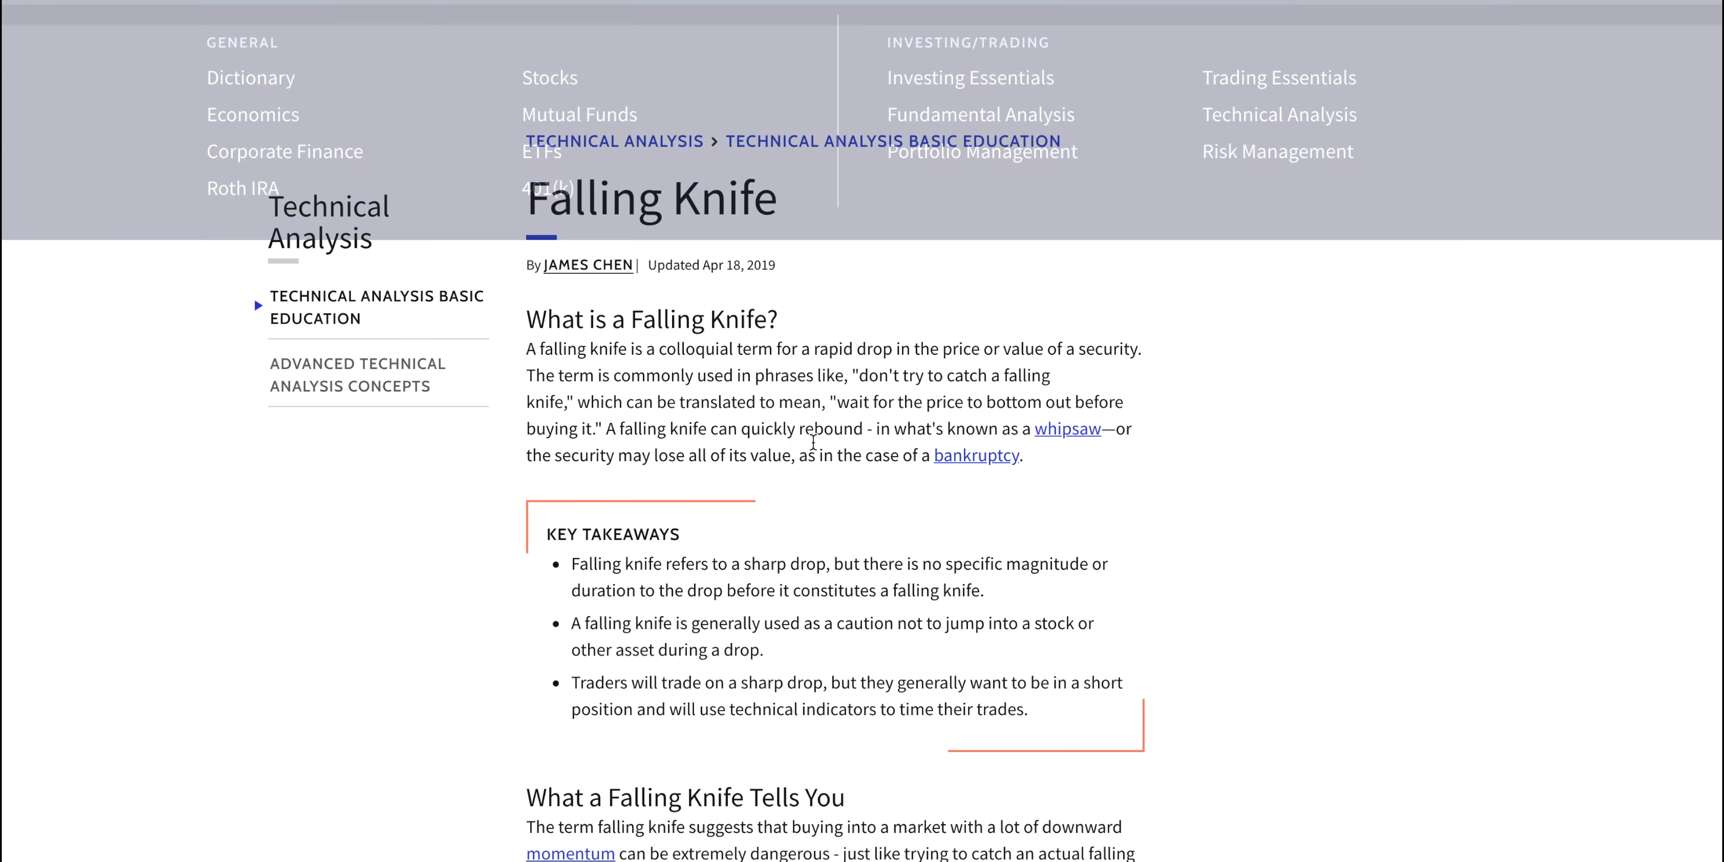
{"action": "scroll", "scroll_direction": "down", "scroll_amount": 3}
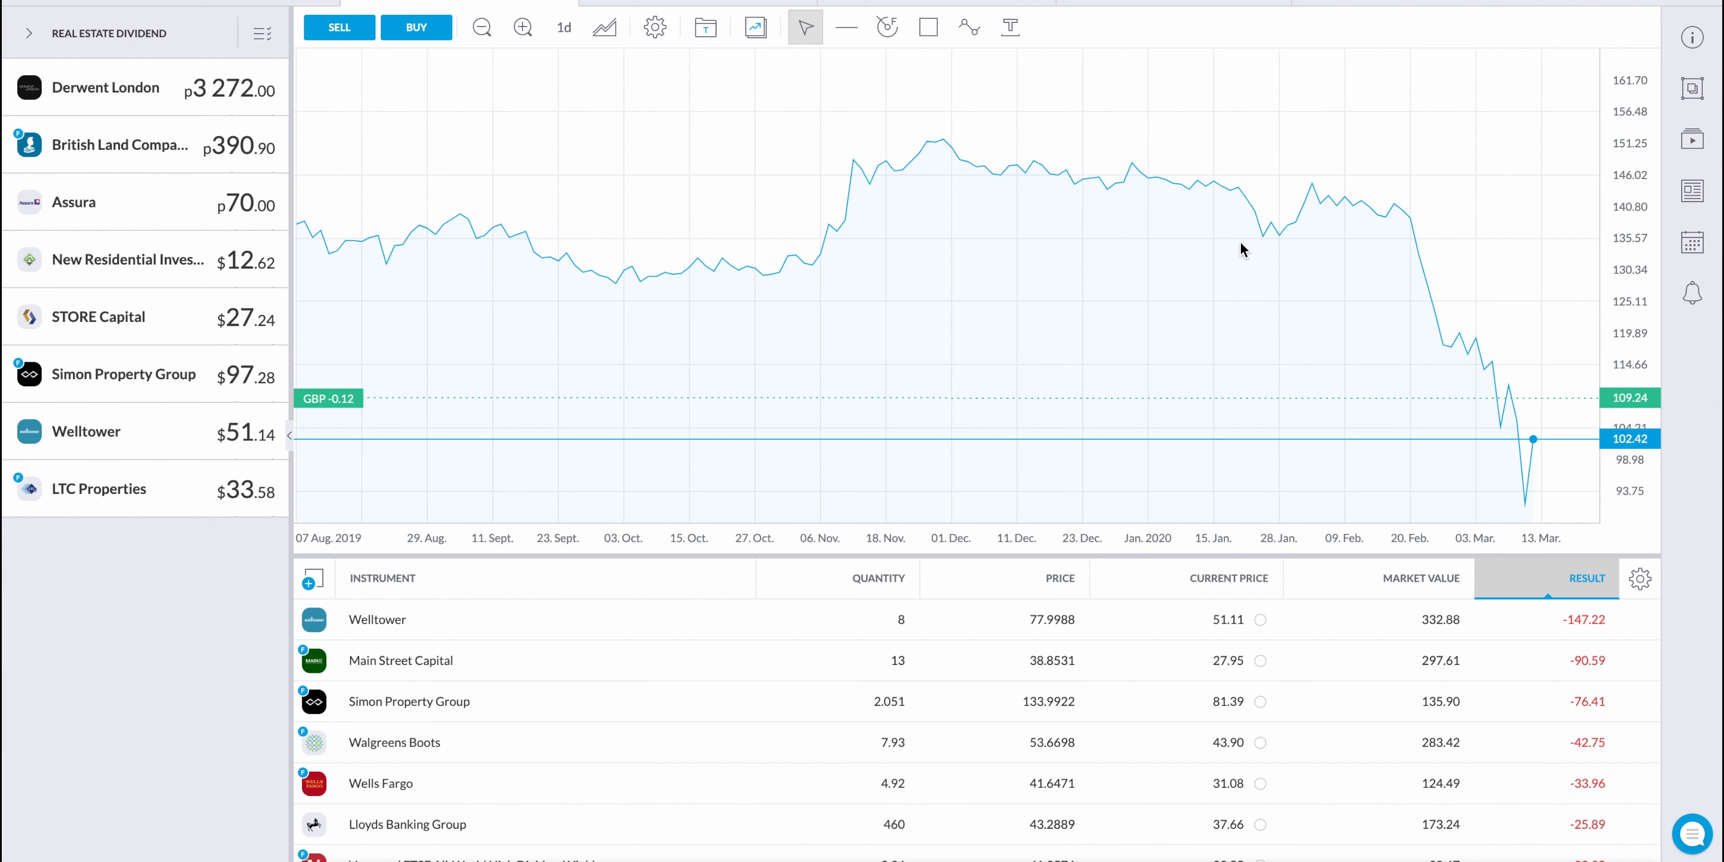
{"action": "mouse_move", "coordinate": [1544, 463]}
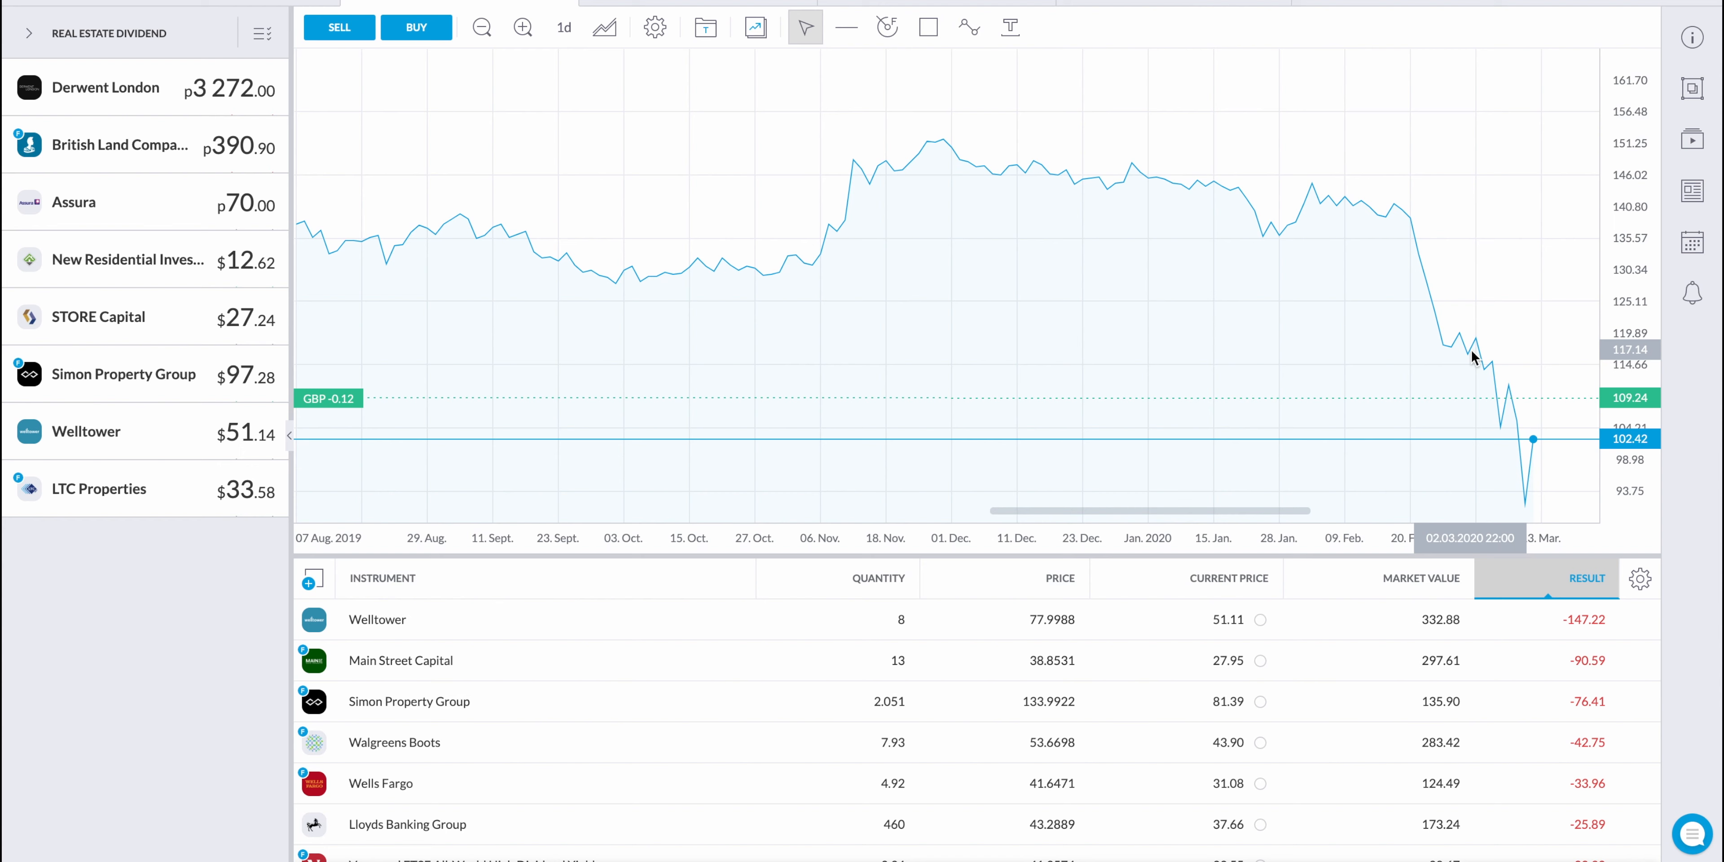
{"action": "mouse_move", "coordinate": [1533, 477]}
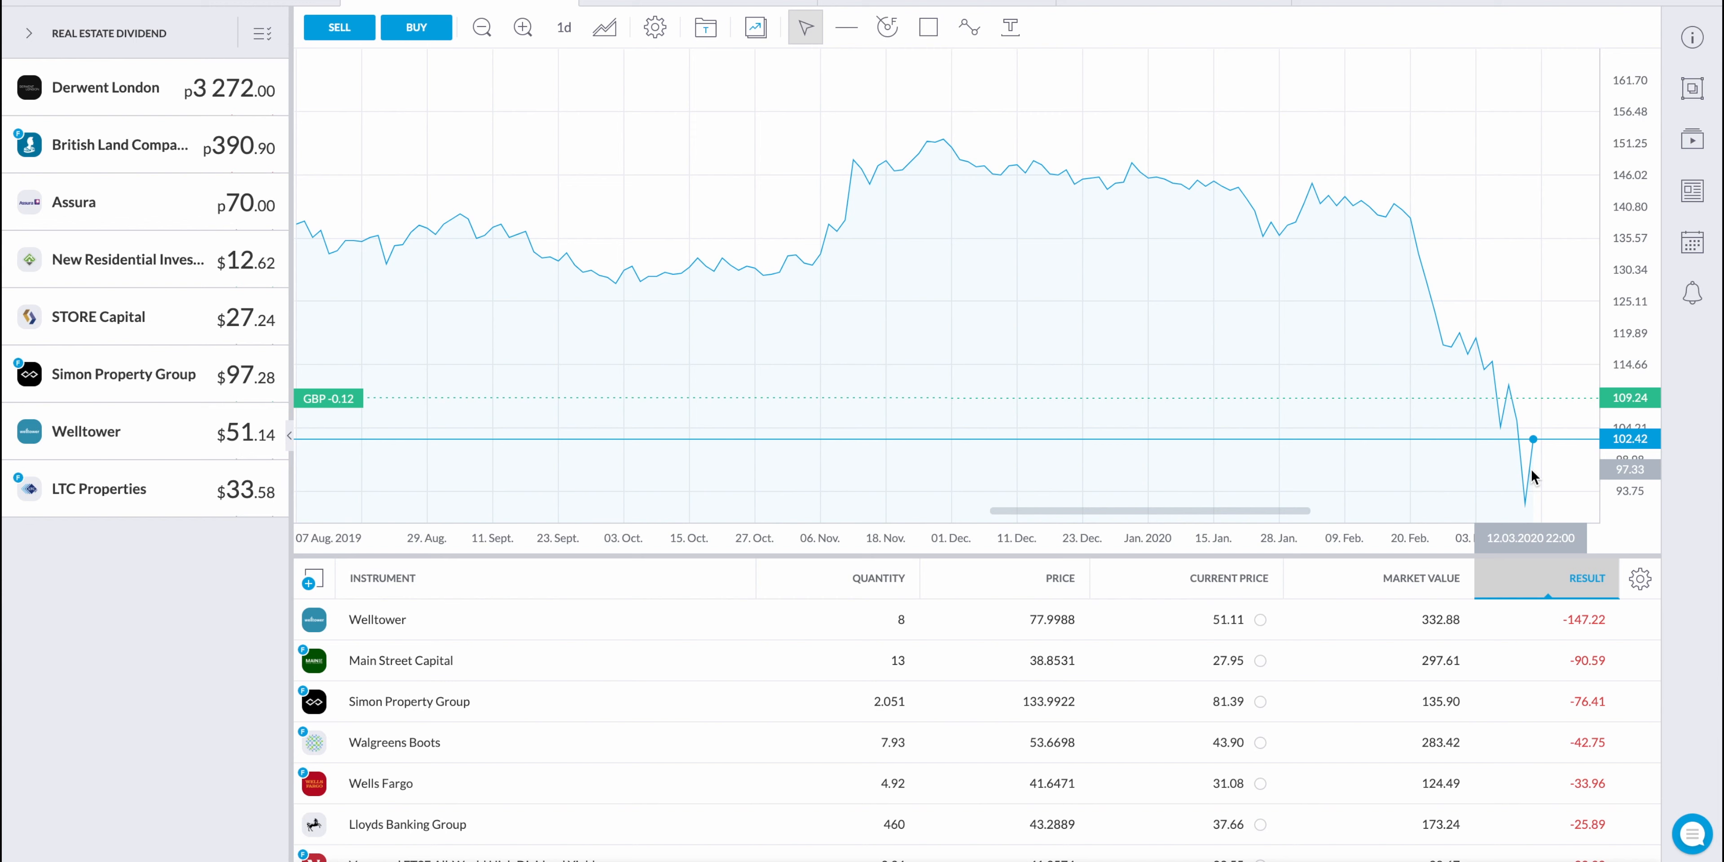
{"action": "mouse_move", "coordinate": [1400, 220]}
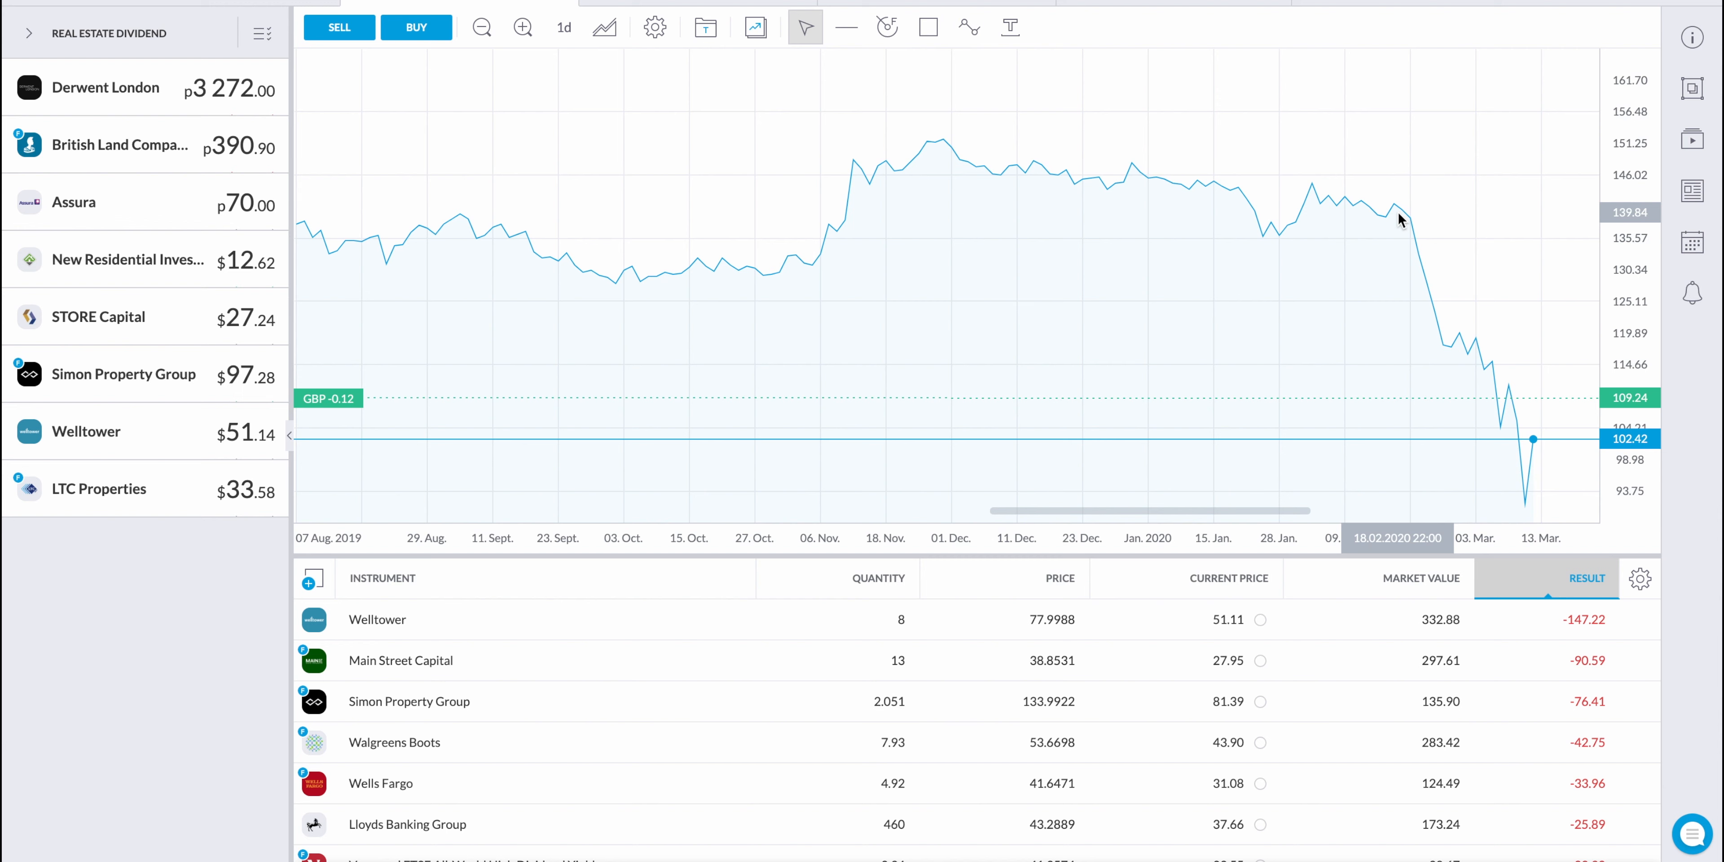
{"action": "mouse_move", "coordinate": [1458, 356]}
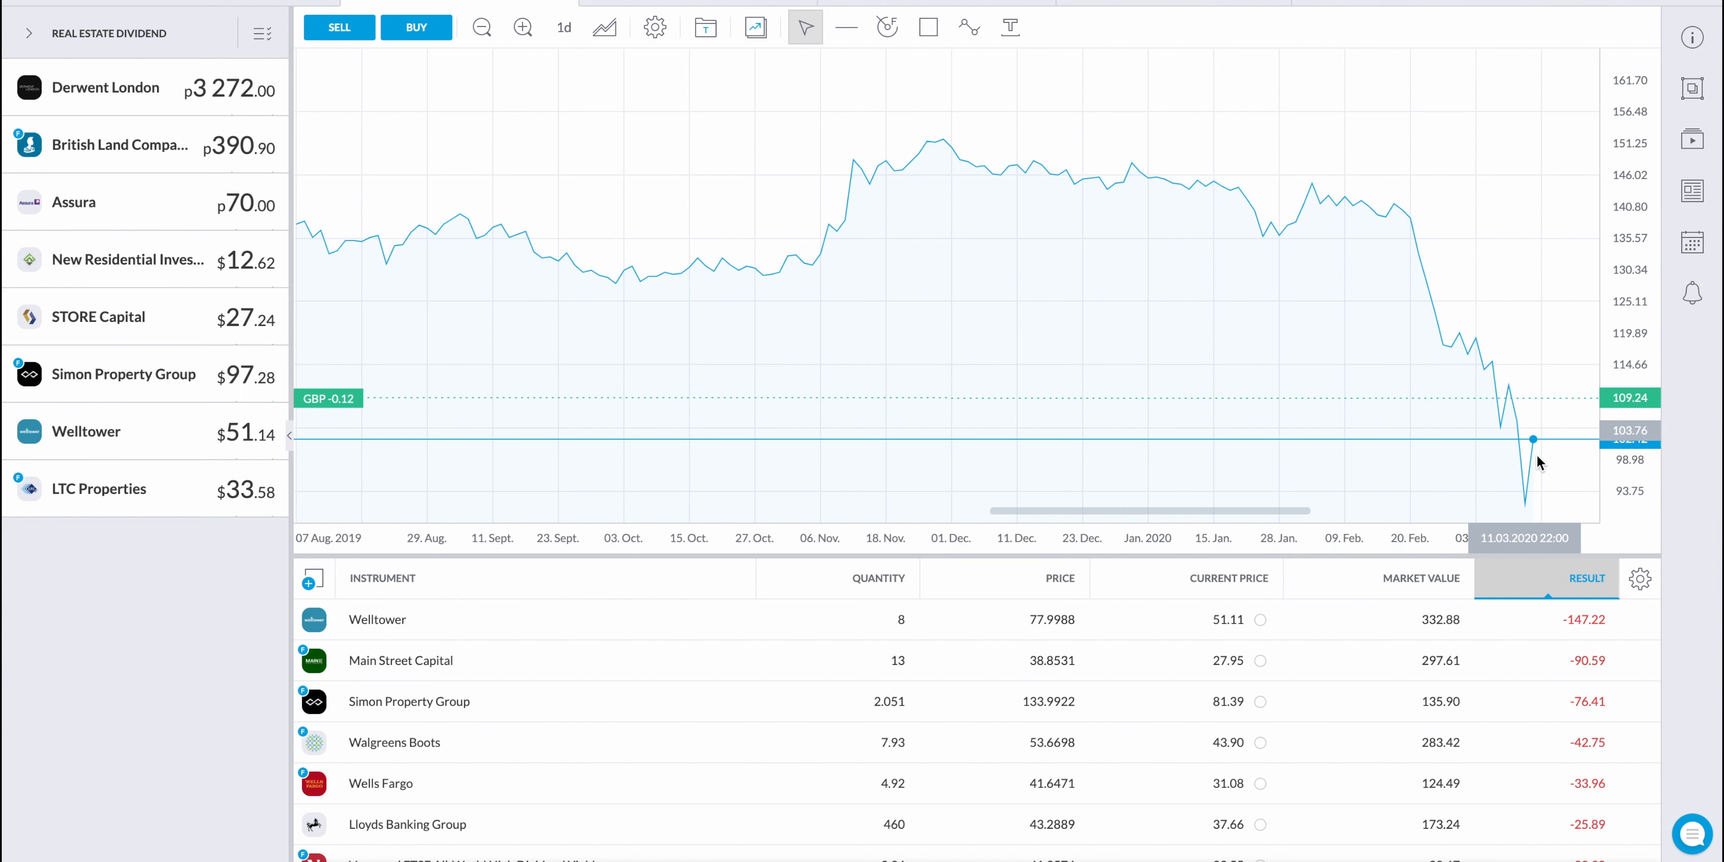
{"action": "mouse_move", "coordinate": [1507, 491]}
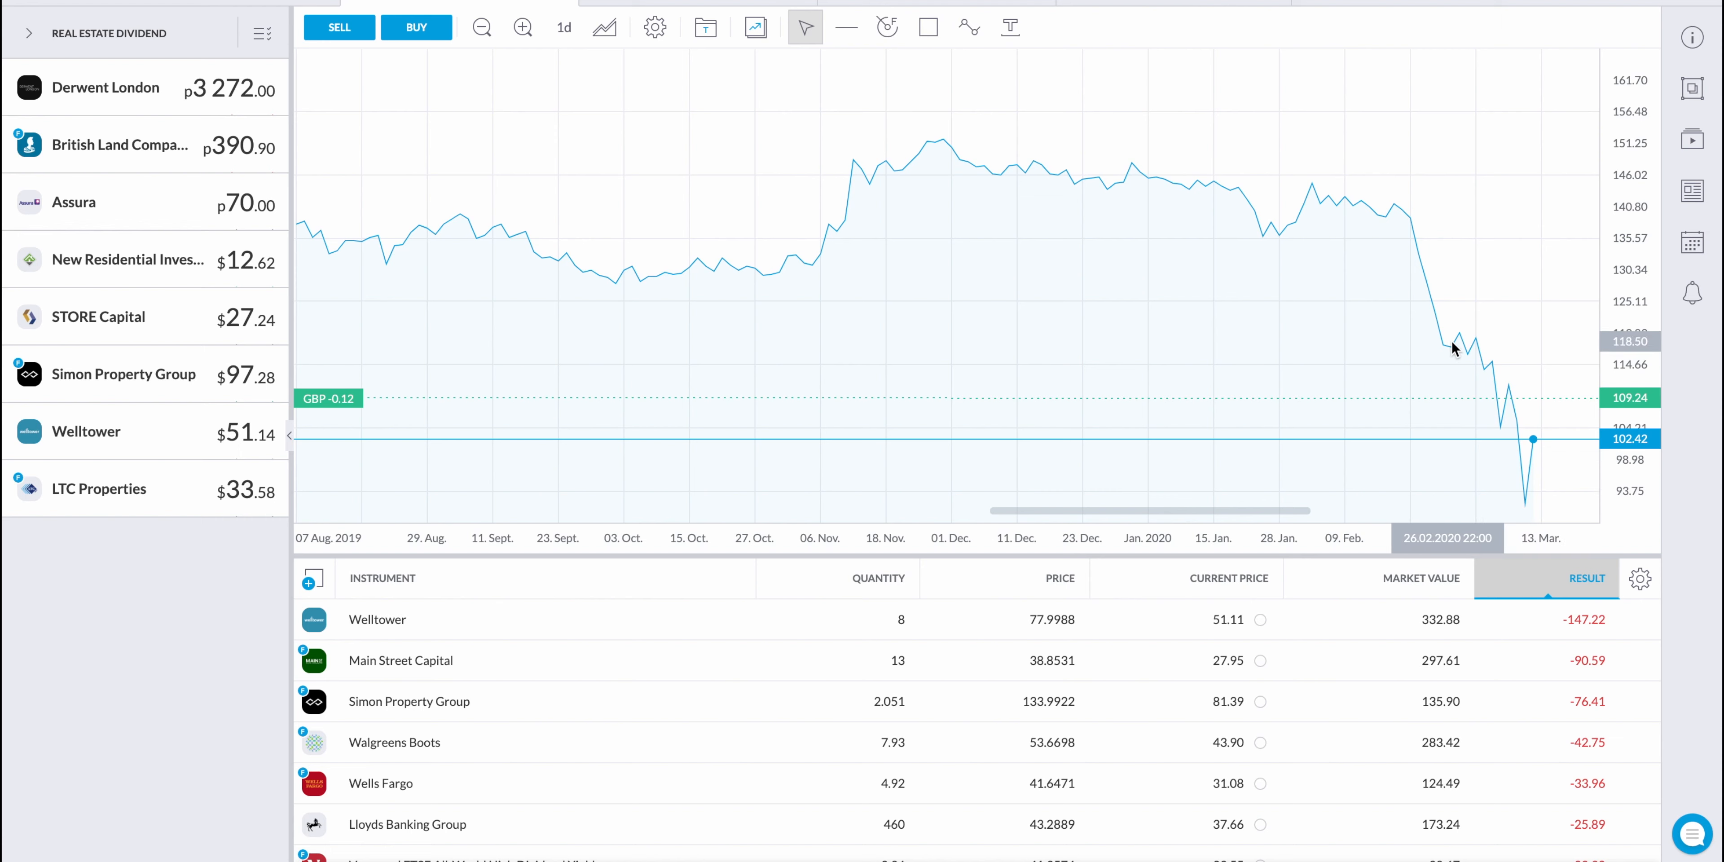
{"action": "mouse_move", "coordinate": [1517, 441]}
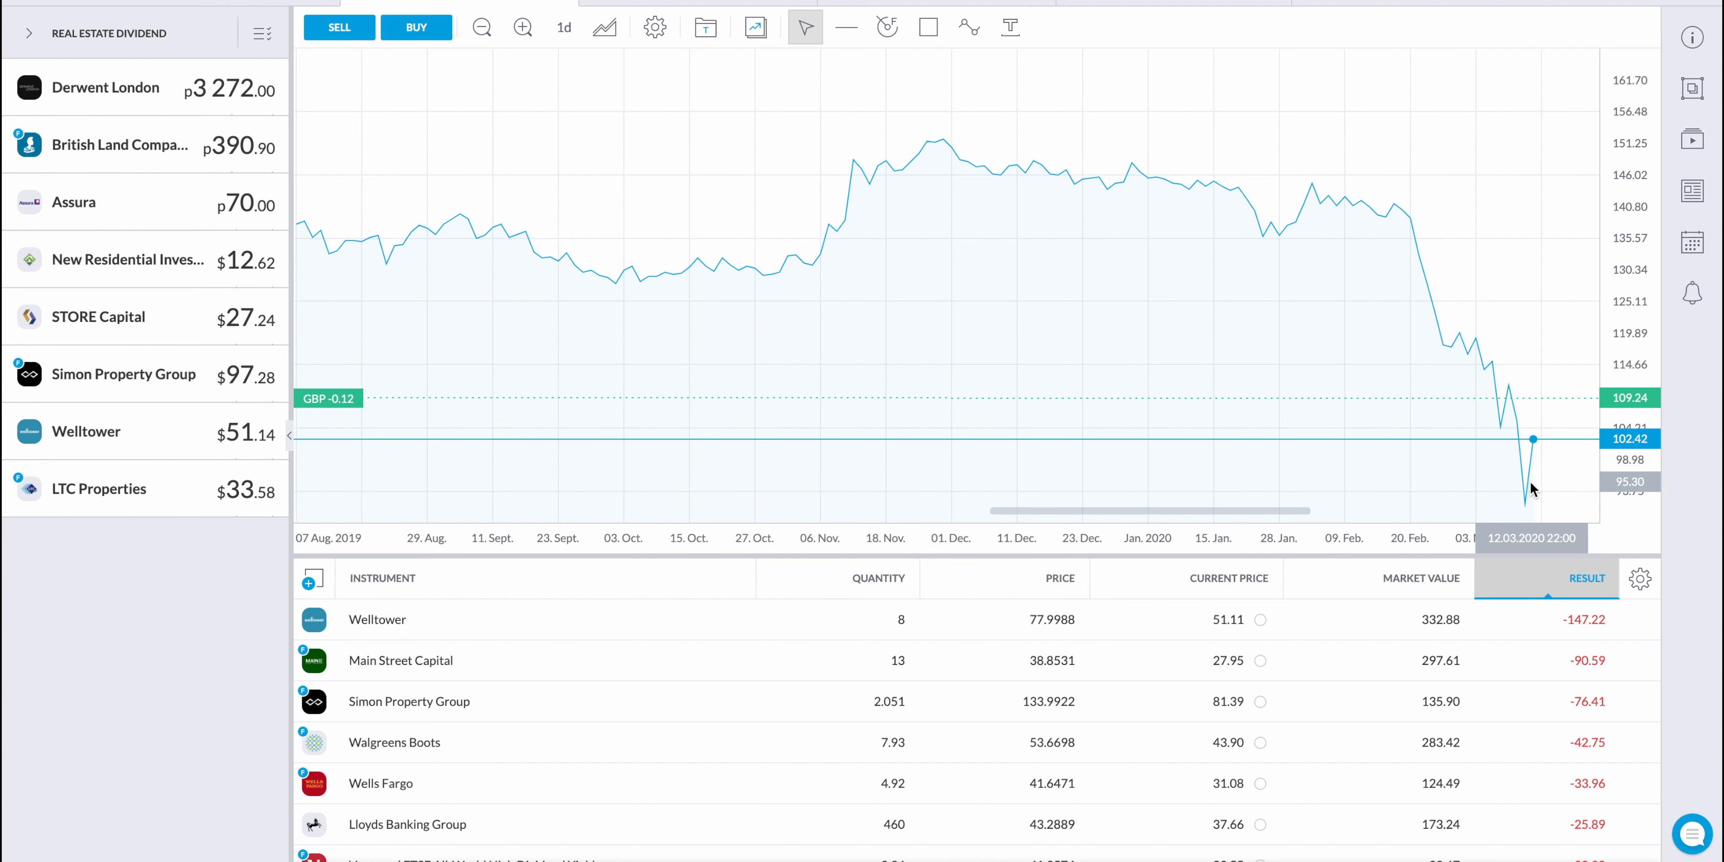
{"action": "mouse_move", "coordinate": [1526, 490]}
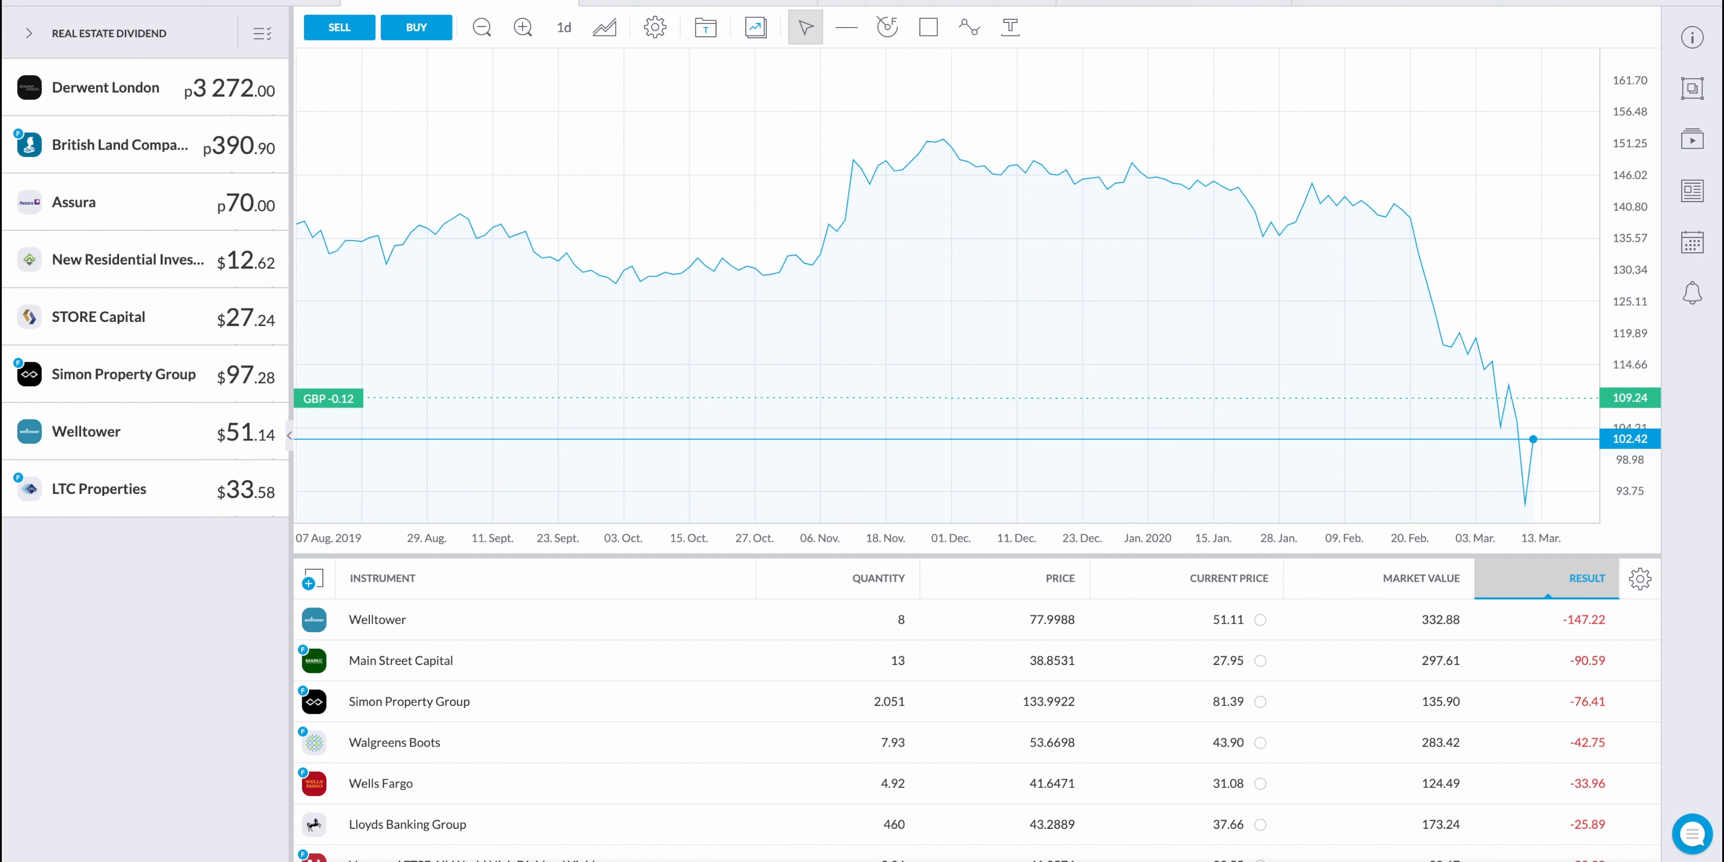
{"action": "mouse_move", "coordinate": [573, 604]}
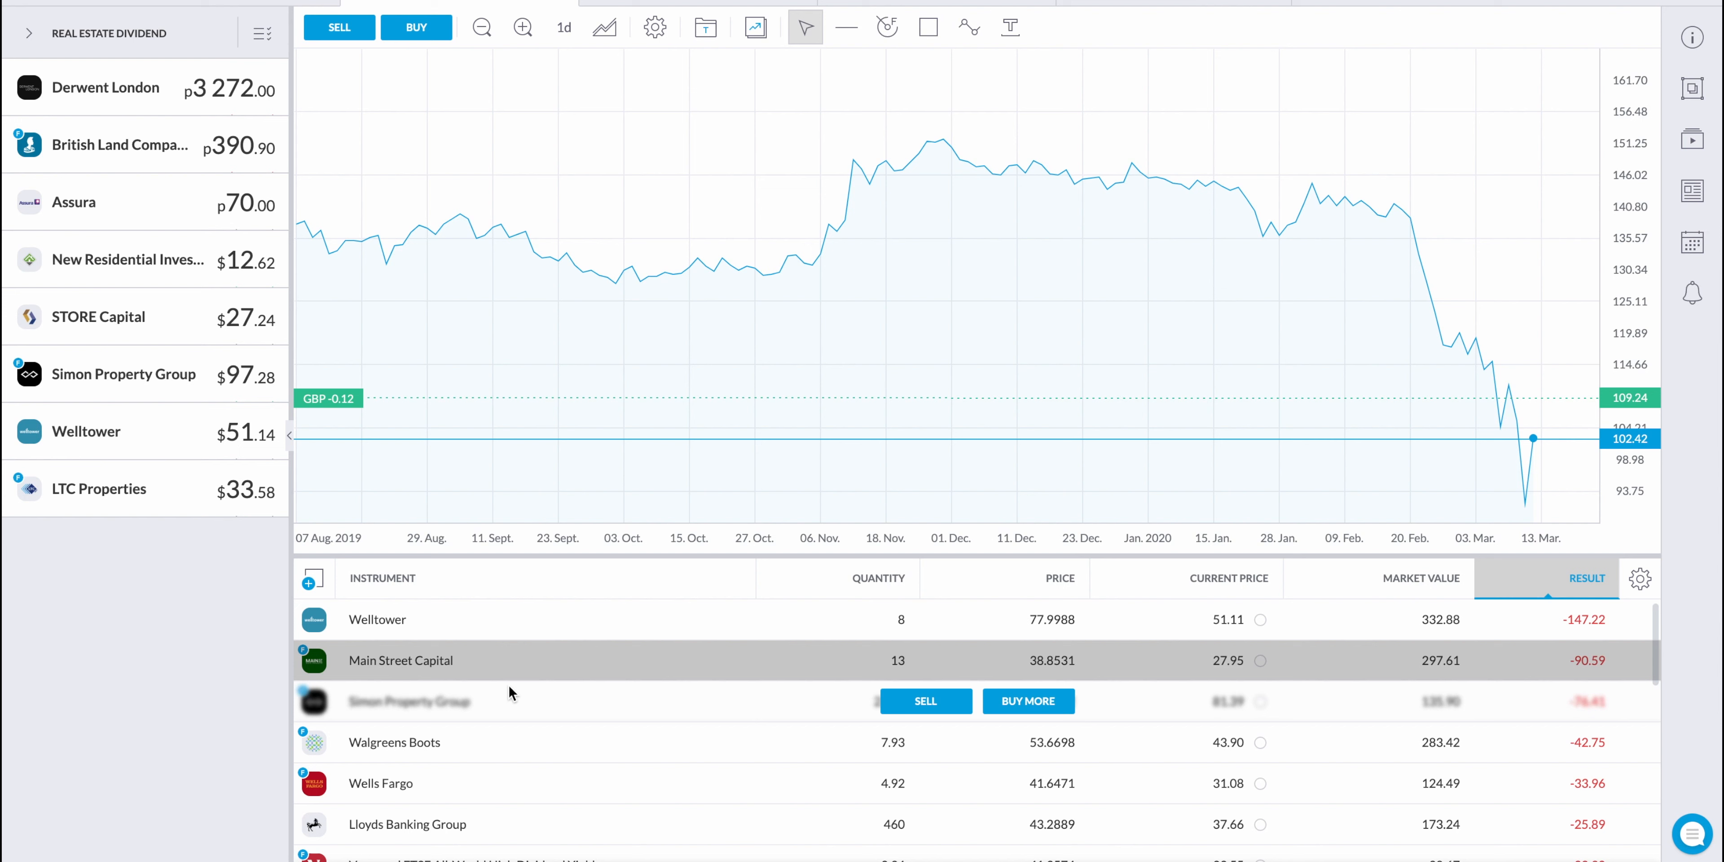
{"action": "mouse_move", "coordinate": [611, 706]}
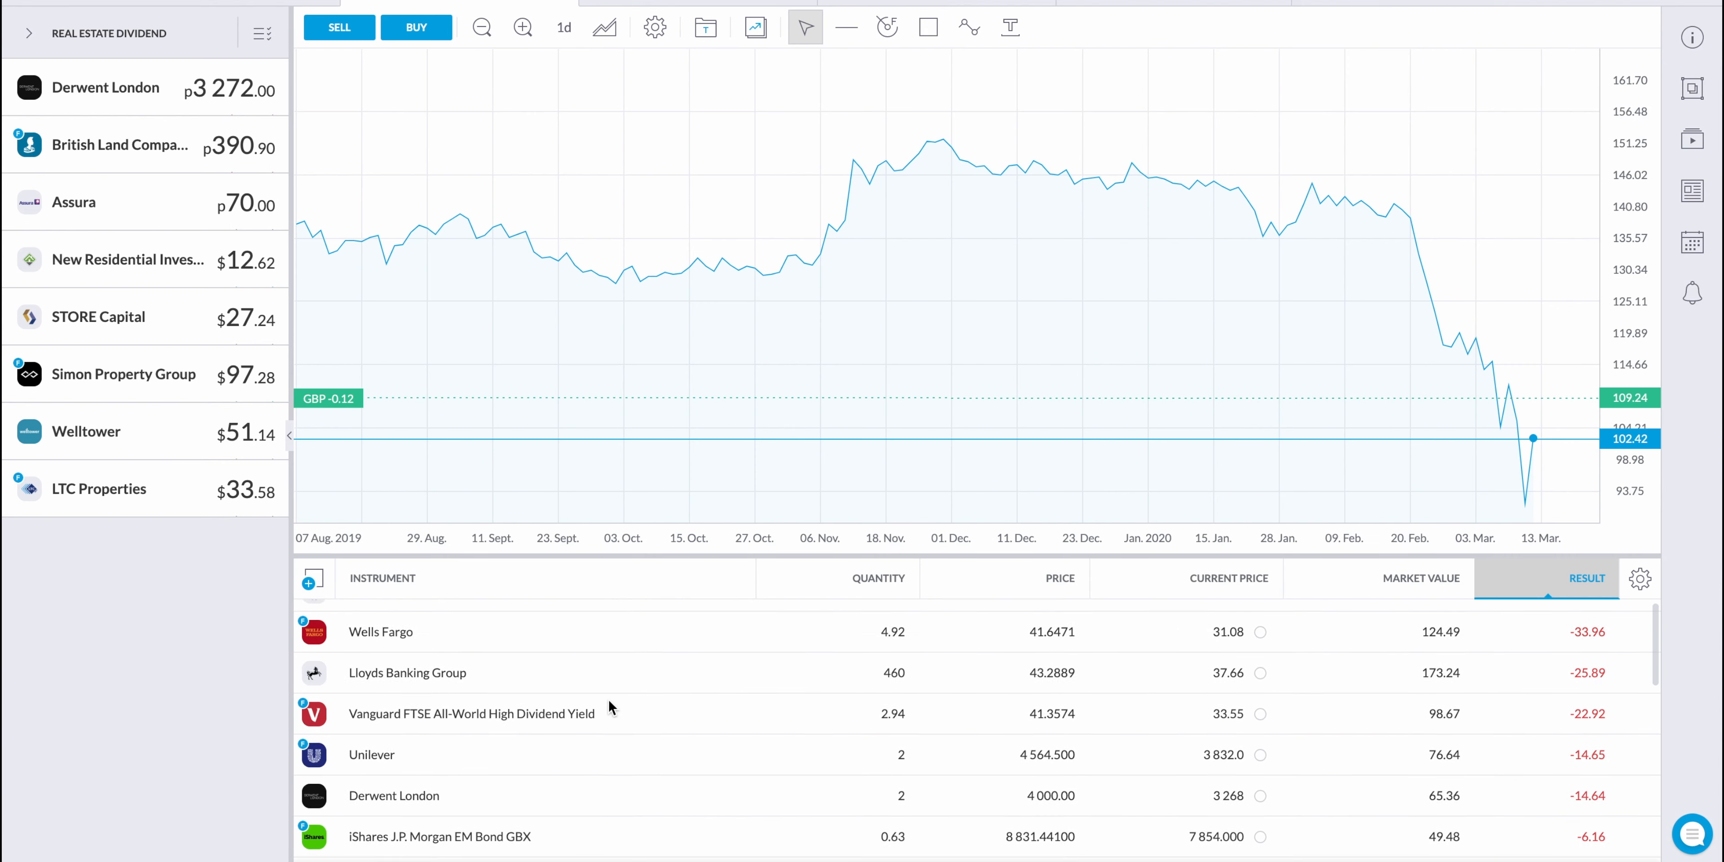
Scroll the positions table down to the small losses and gains like Apple, Realty Income and Walmart.
{"action": "scroll", "scroll_direction": "down", "scroll_amount": 3}
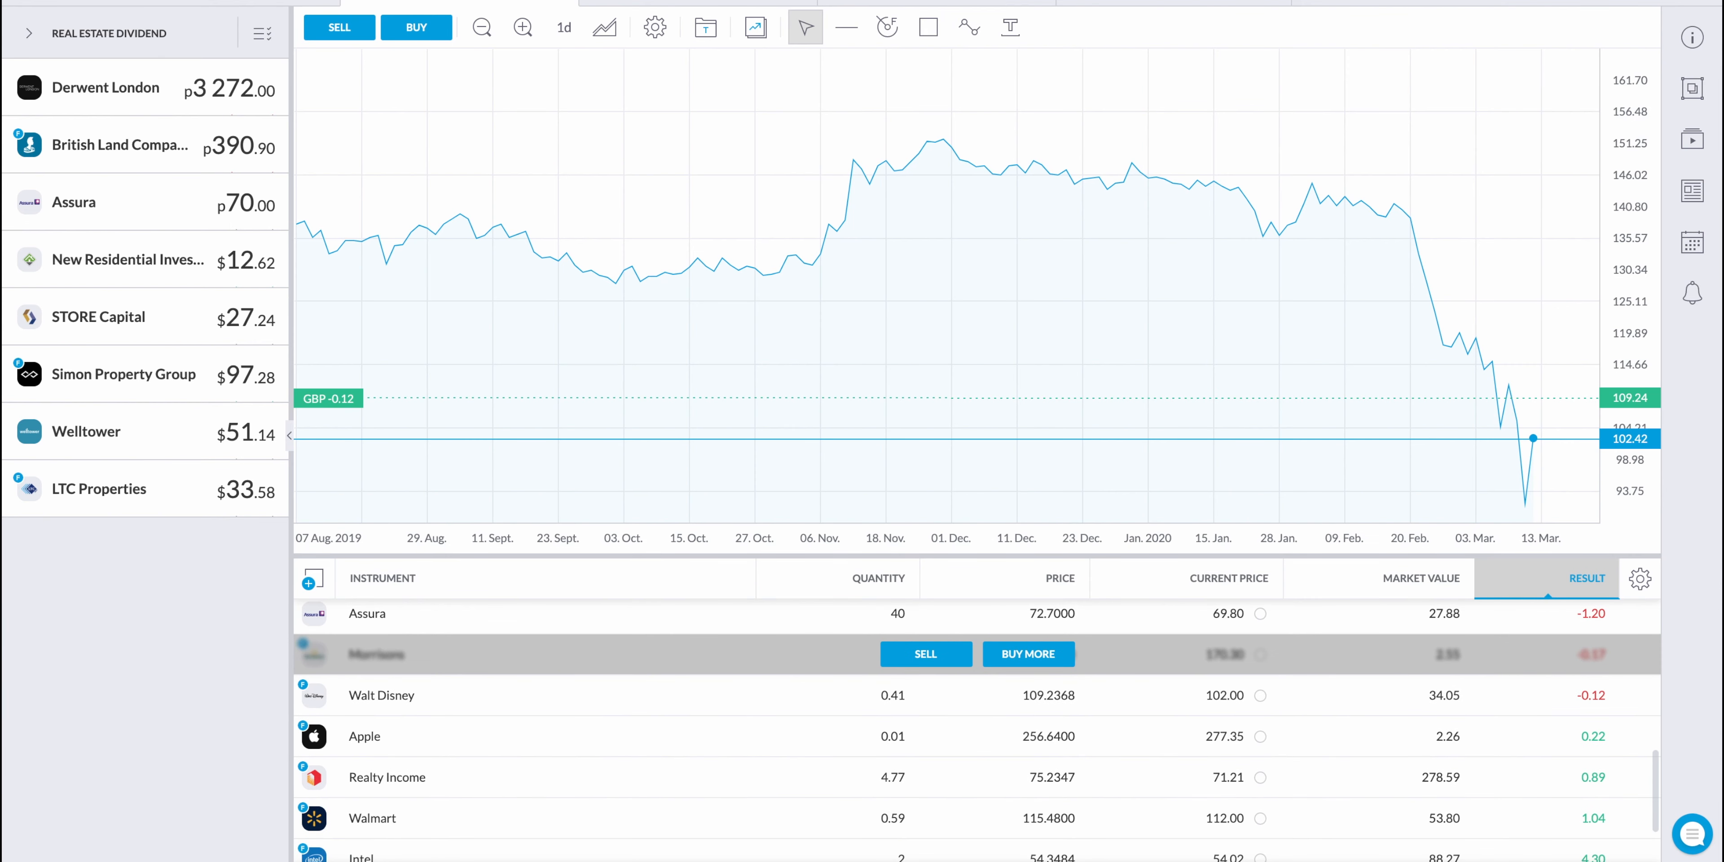
{"action": "mouse_move", "coordinate": [538, 817]}
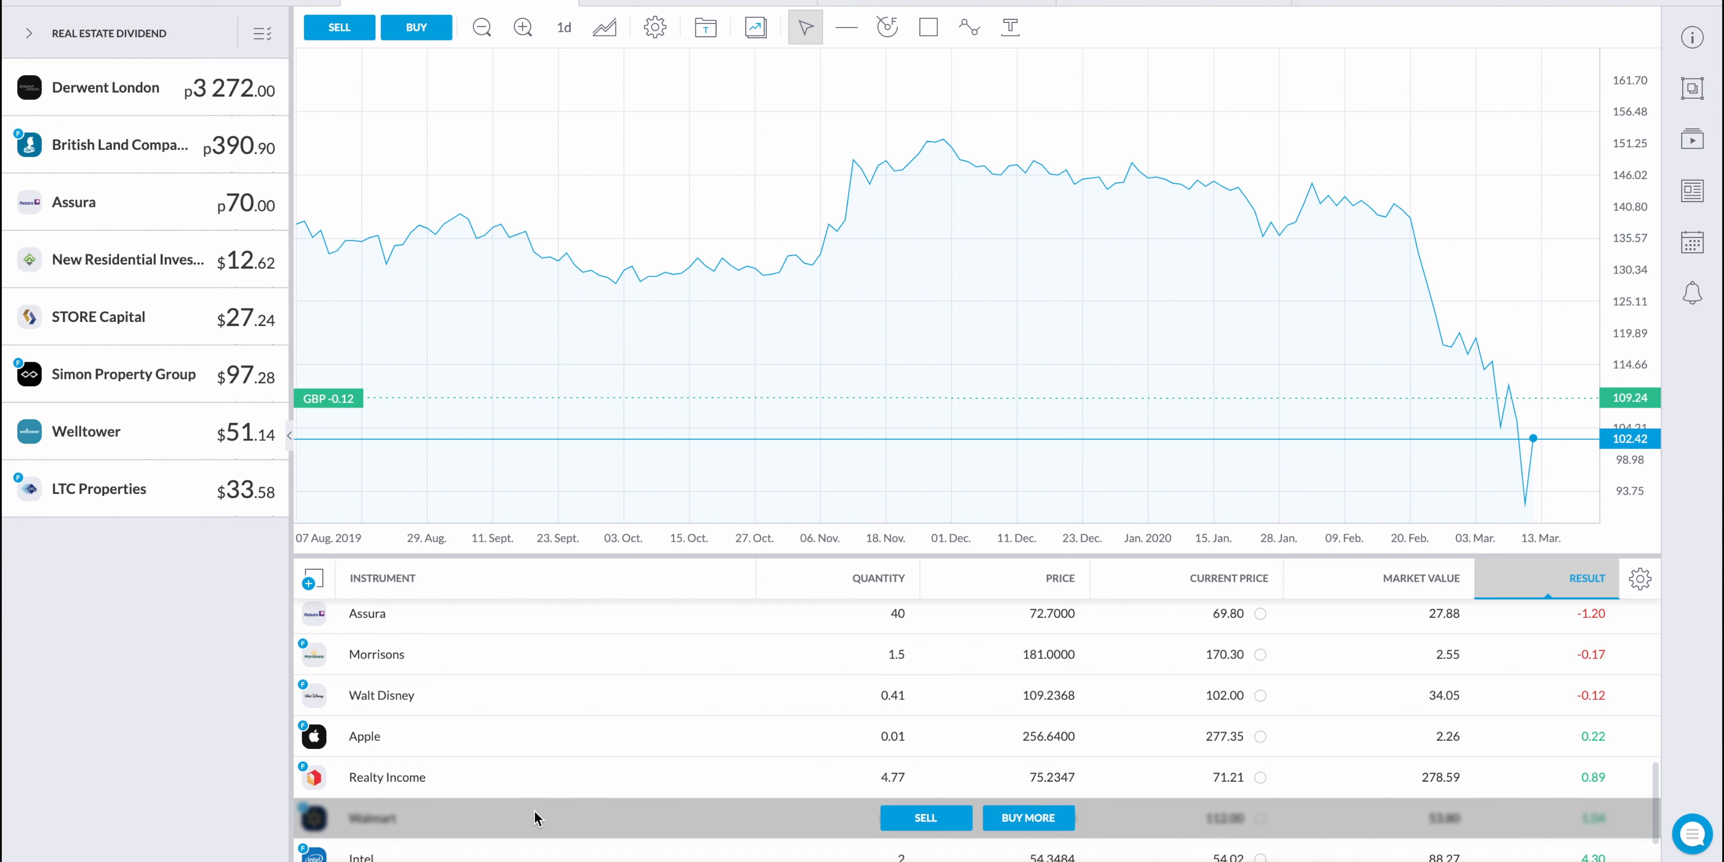